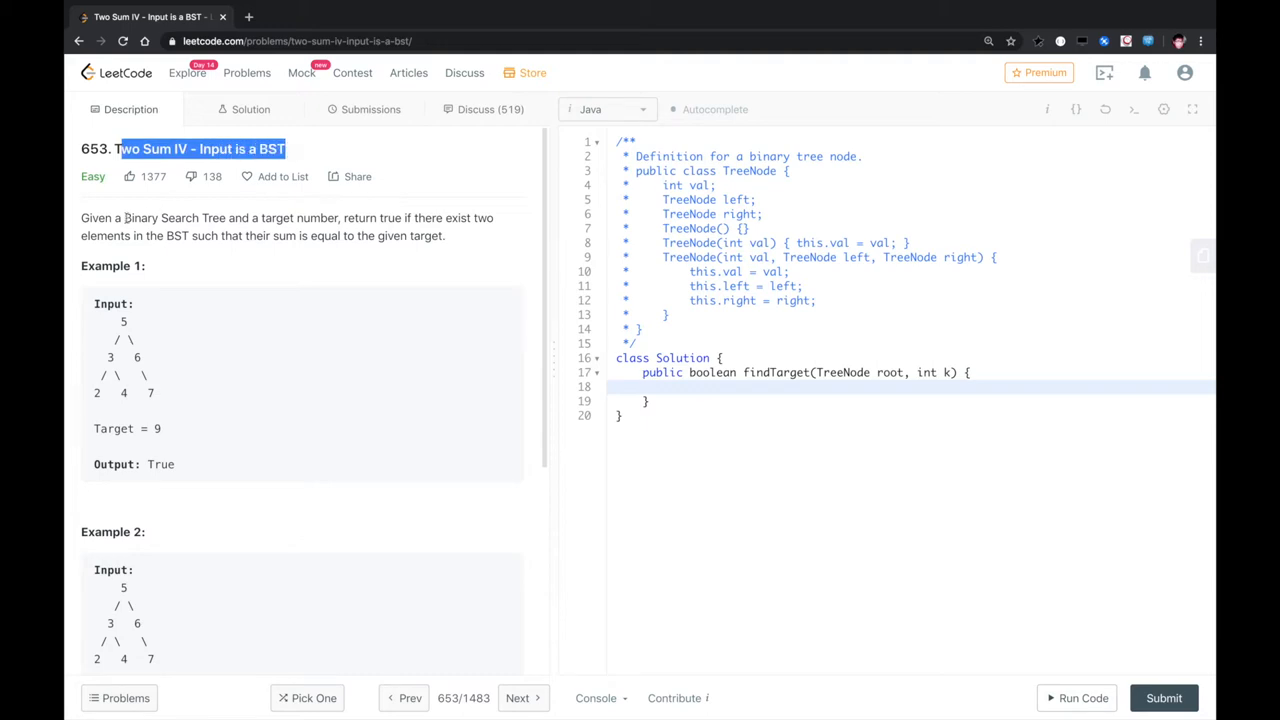
- Read through the Two Sum IV statement and Example 1 (target 9, output True) before coding
{"action": "left_click_drag", "start_coordinate": [124, 217], "coordinate": [283, 217]}
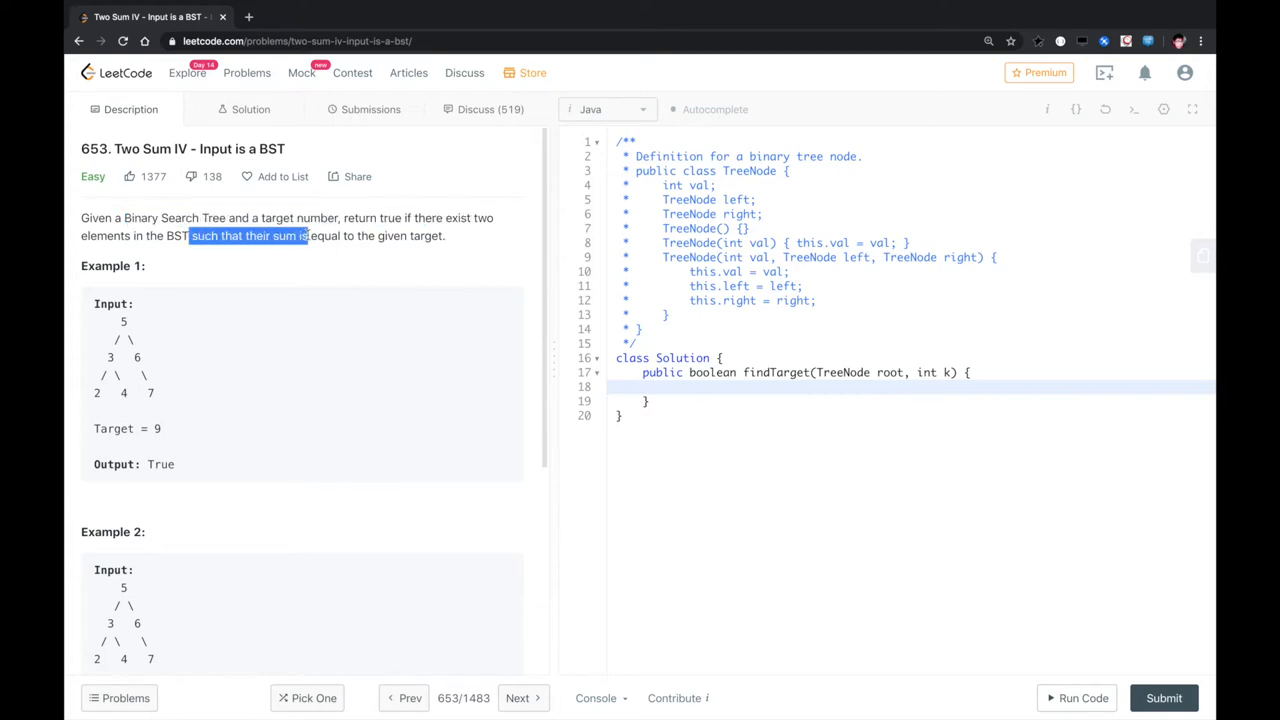
{"action": "left_click", "coordinate": [411, 235]}
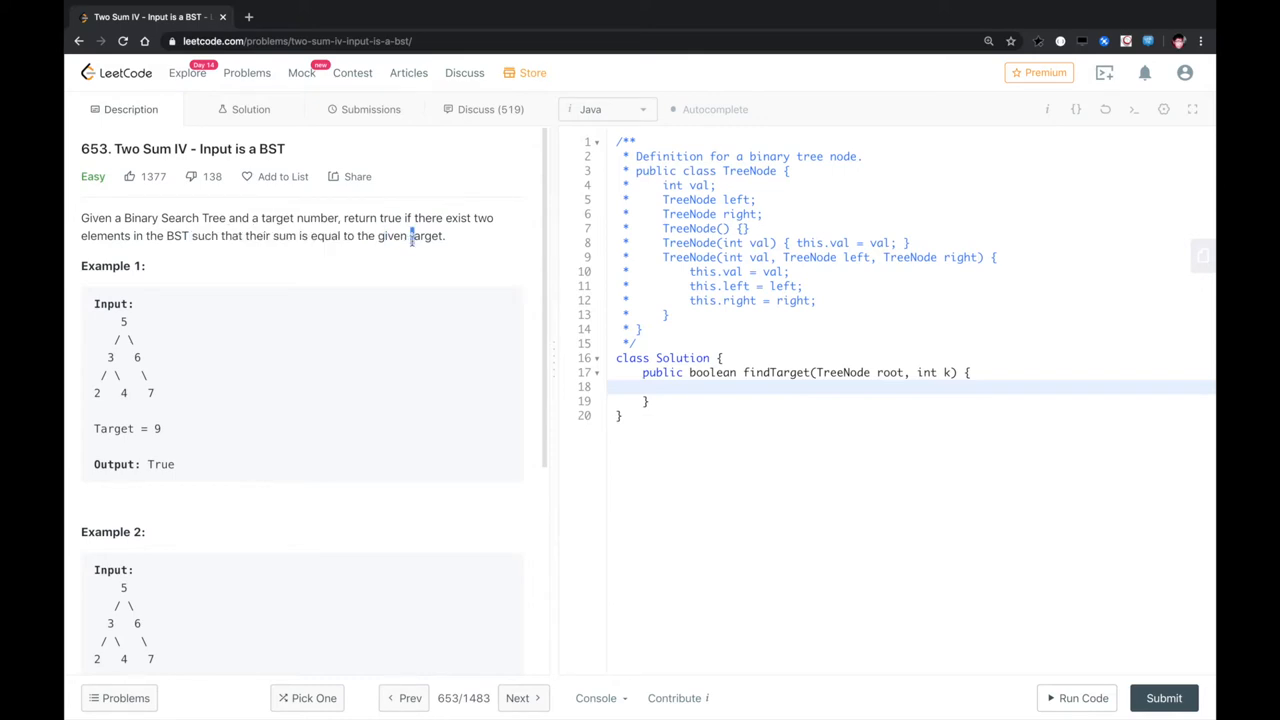
{"action": "scroll", "scroll_direction": "down", "scroll_amount": 3}
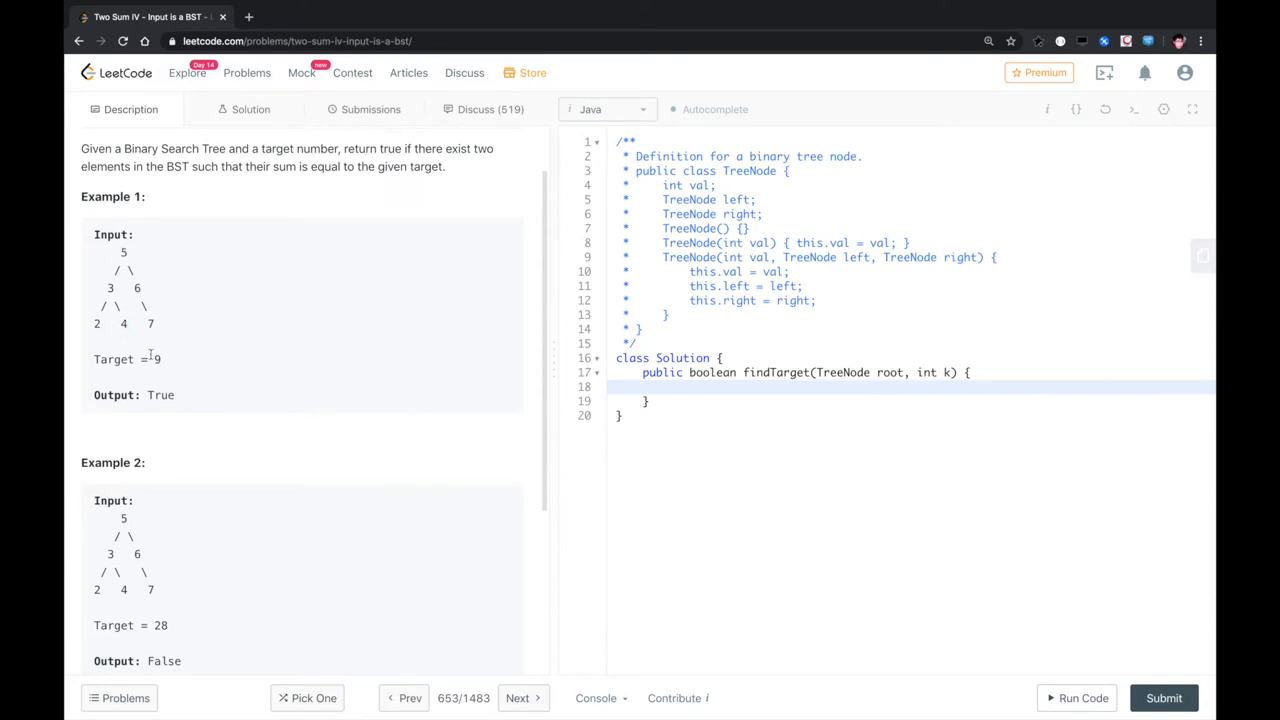
{"action": "double_click", "coordinate": [120, 288]}
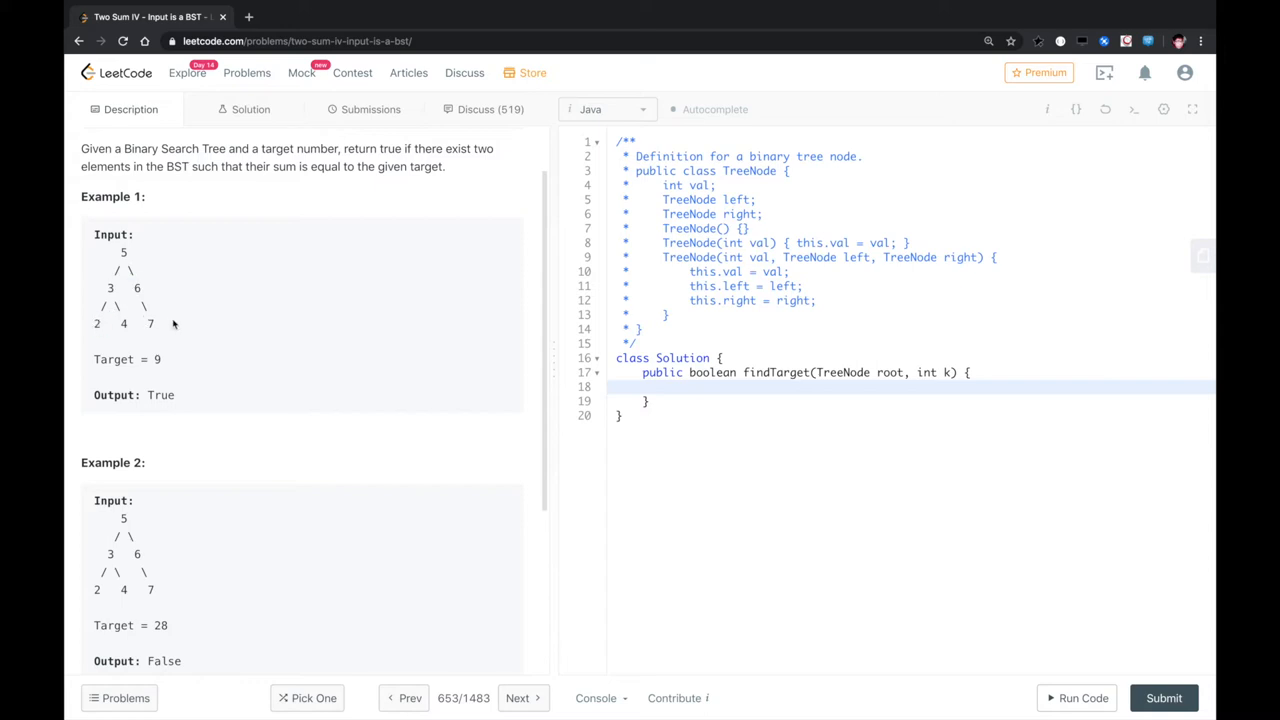
{"action": "double_click", "coordinate": [156, 359]}
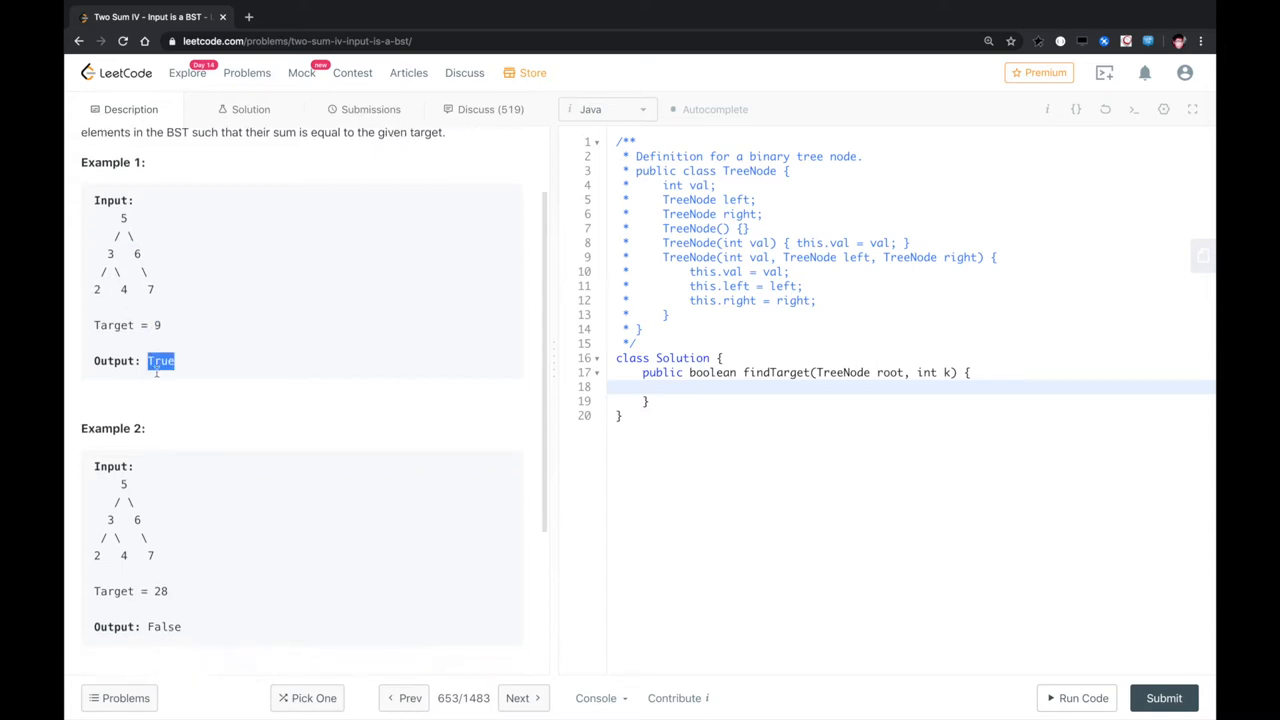
{"action": "scroll", "scroll_direction": "down", "scroll_amount": 3}
{"action": "type", "text": "if (root "}
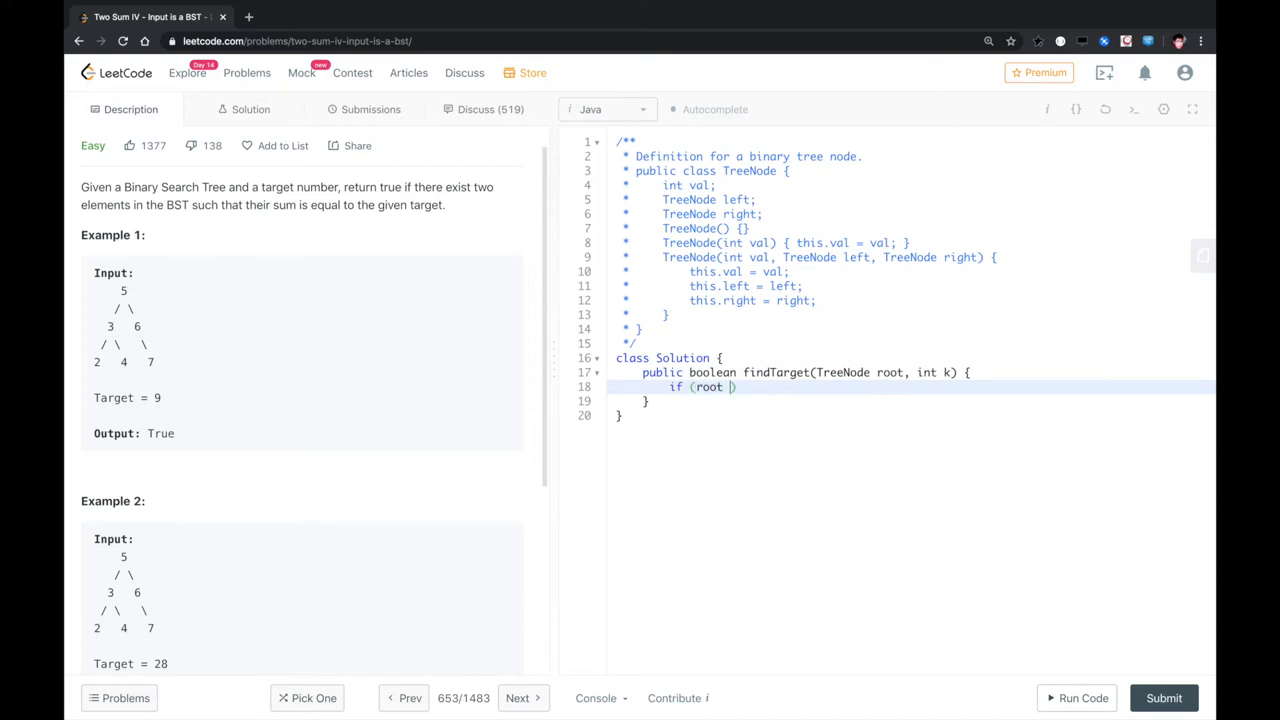
- Write "if (root == null) return false;" and start declaring TreeNode currentNode = root
{"action": "type", "text": "== null)"}
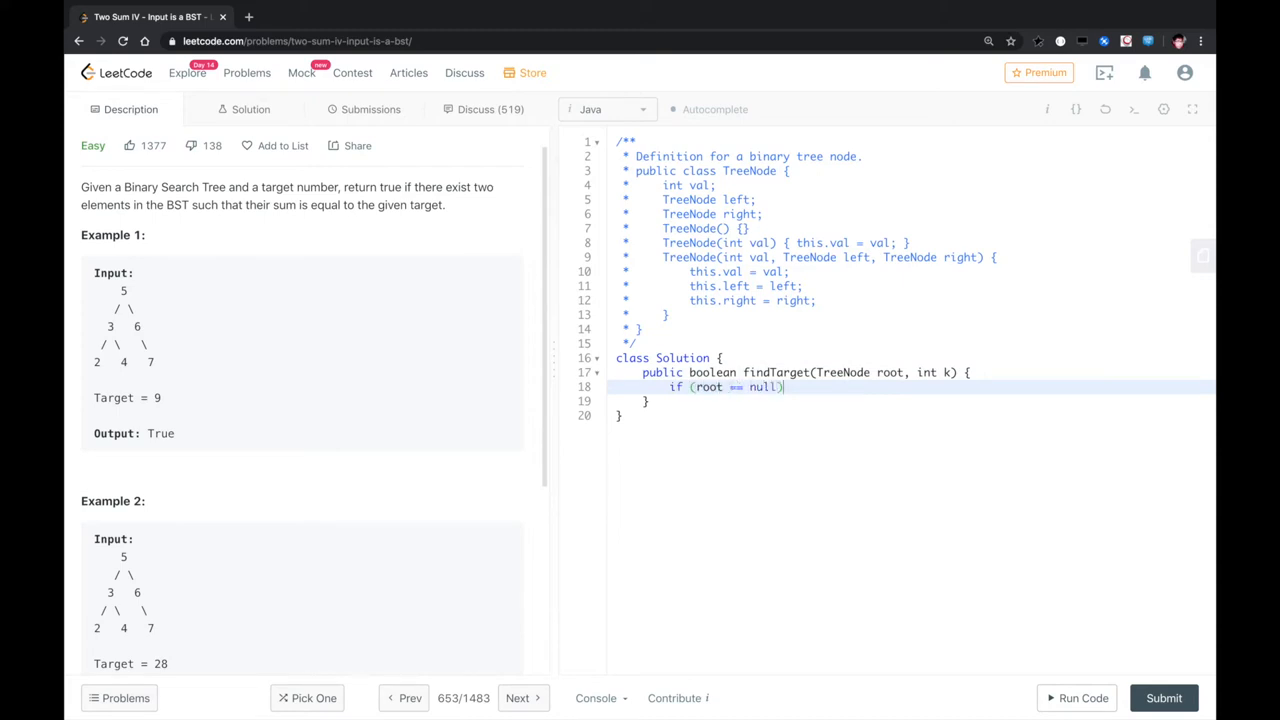
{"action": "type", "text": "return f"}
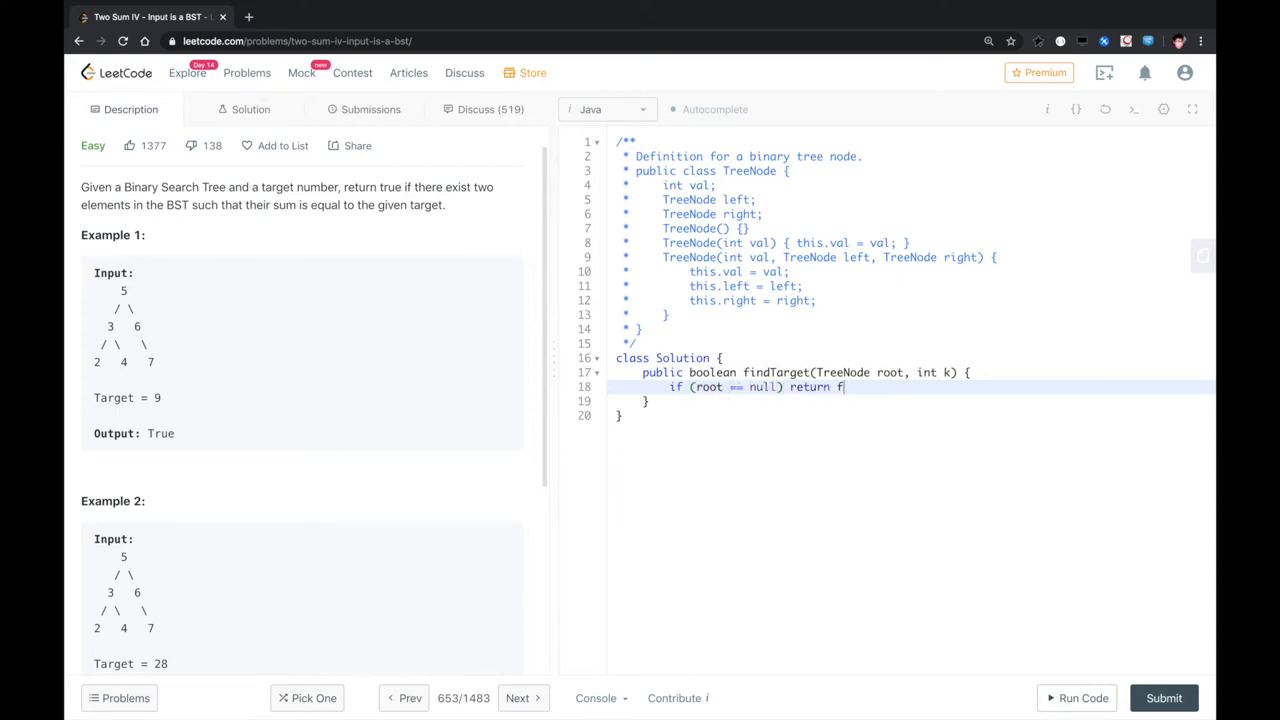
{"action": "type", "text": "alse;"}
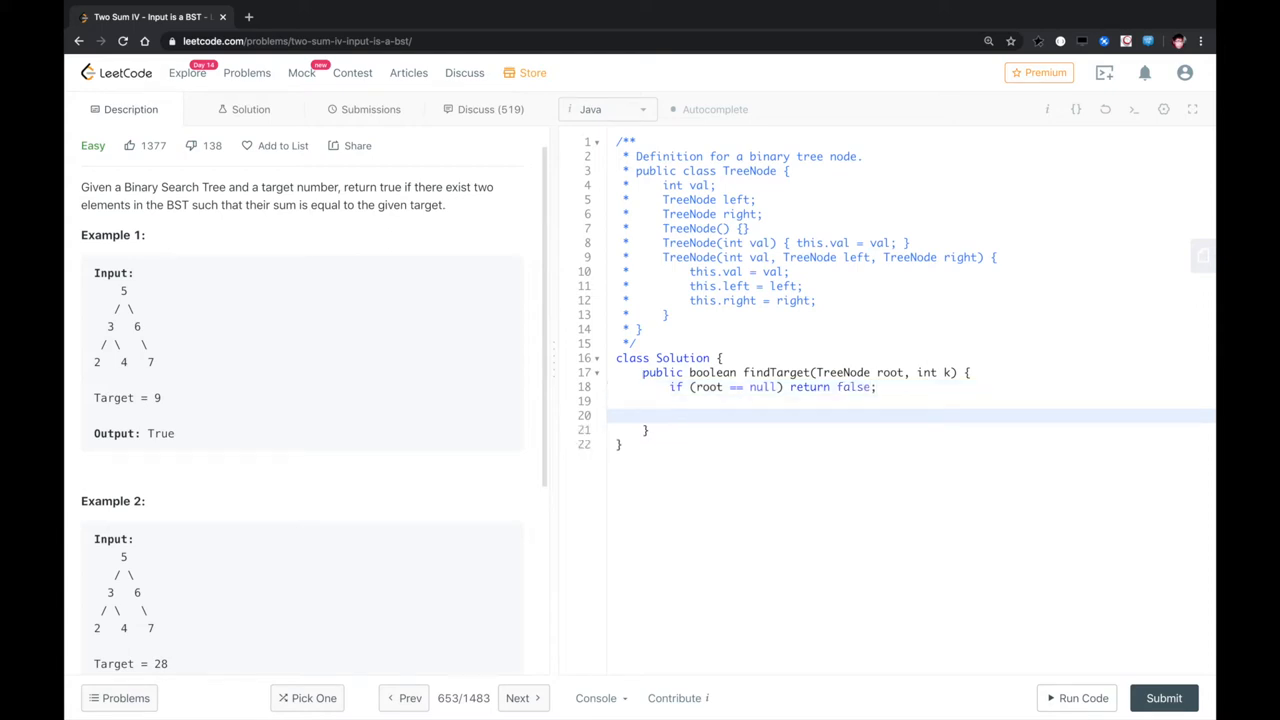
{"action": "type", "text": "TreeNode currentNode = root;"}
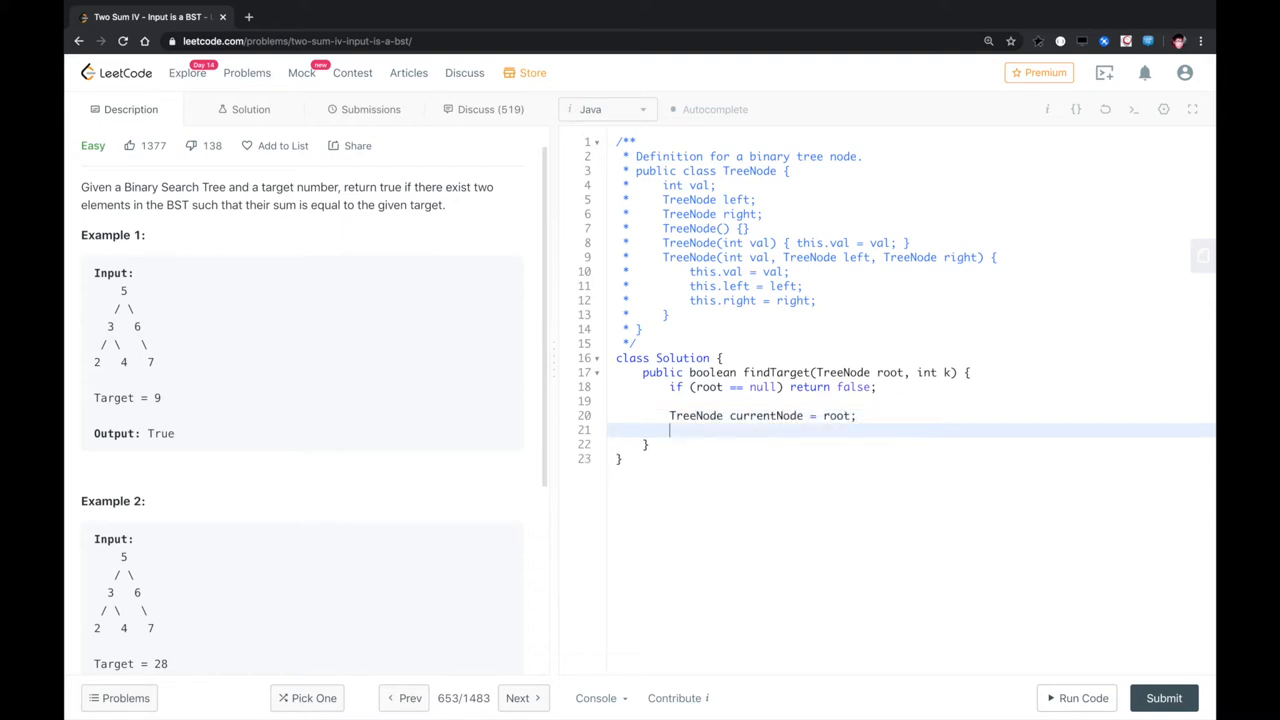
- Declare Queue<TreeNode> queue = new LinkedList<TreeNode>(); in findTarget
{"action": "type", "text": "Que"}
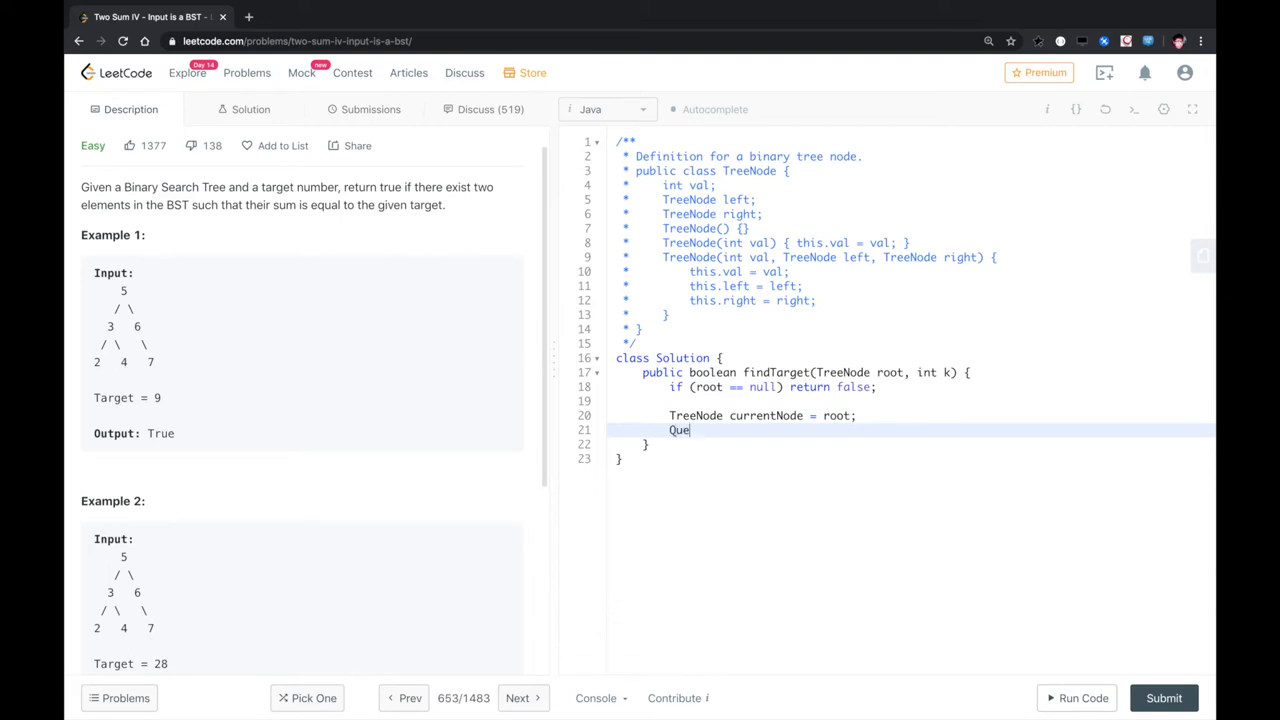
{"action": "type", "text": "ue<Tree"}
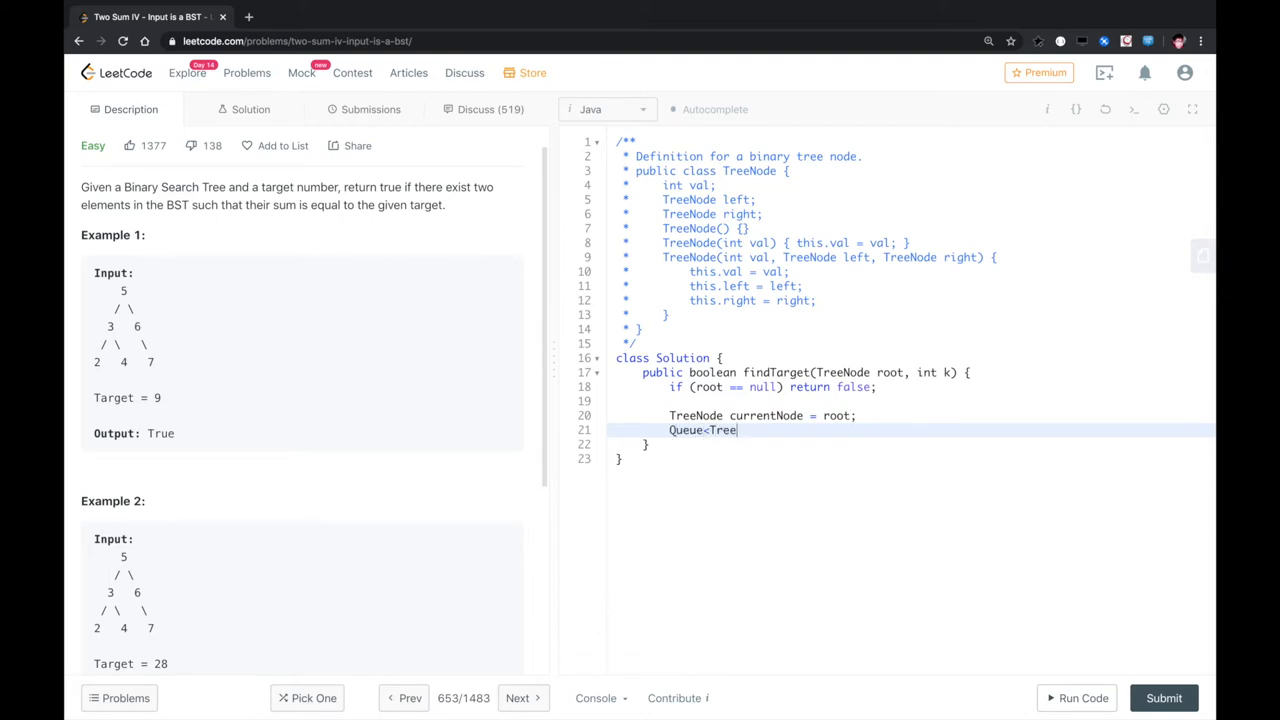
{"action": "type", "text": "Node> queue ="}
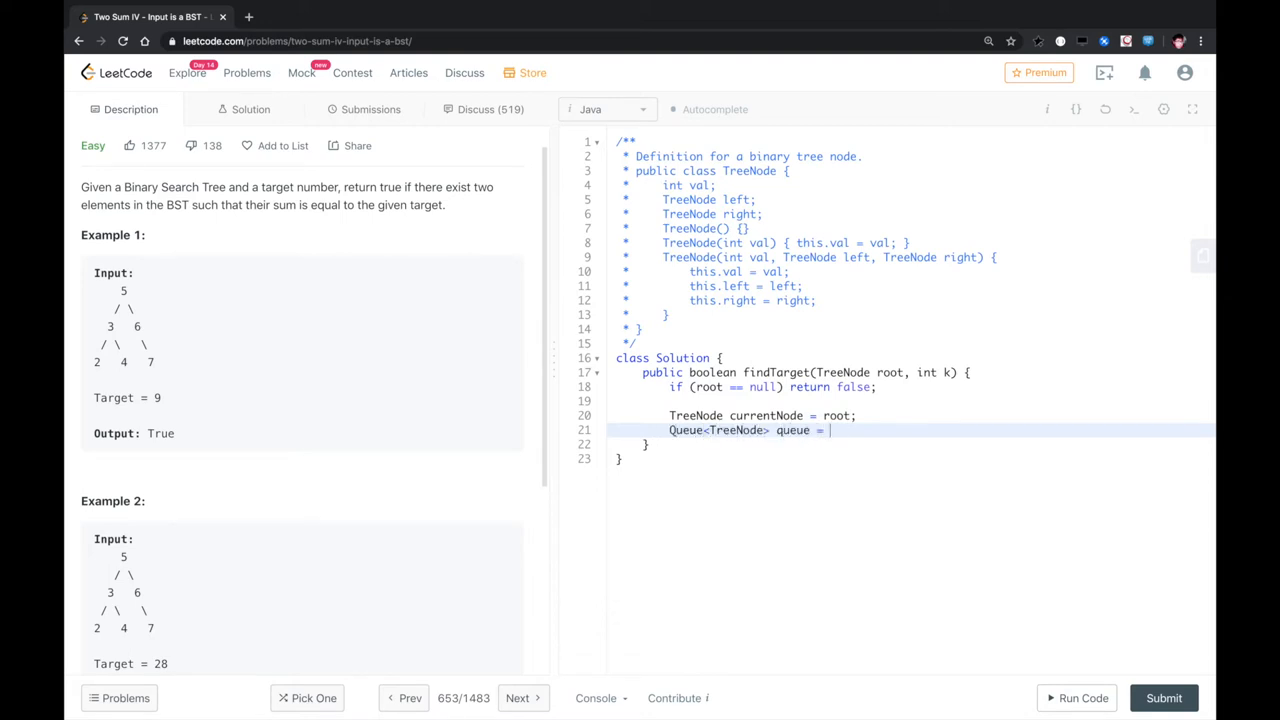
{"action": "type", "text": "new LinkedL"}
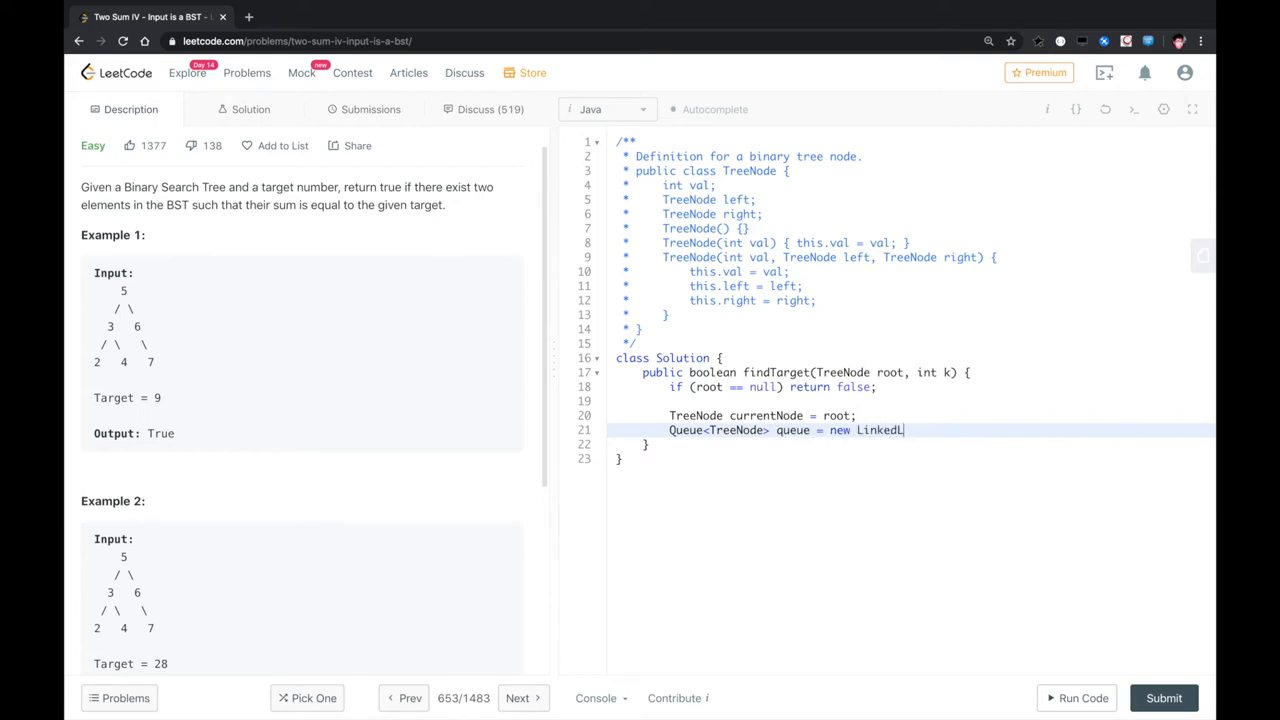
{"action": "type", "text": "ist<TreeNod"}
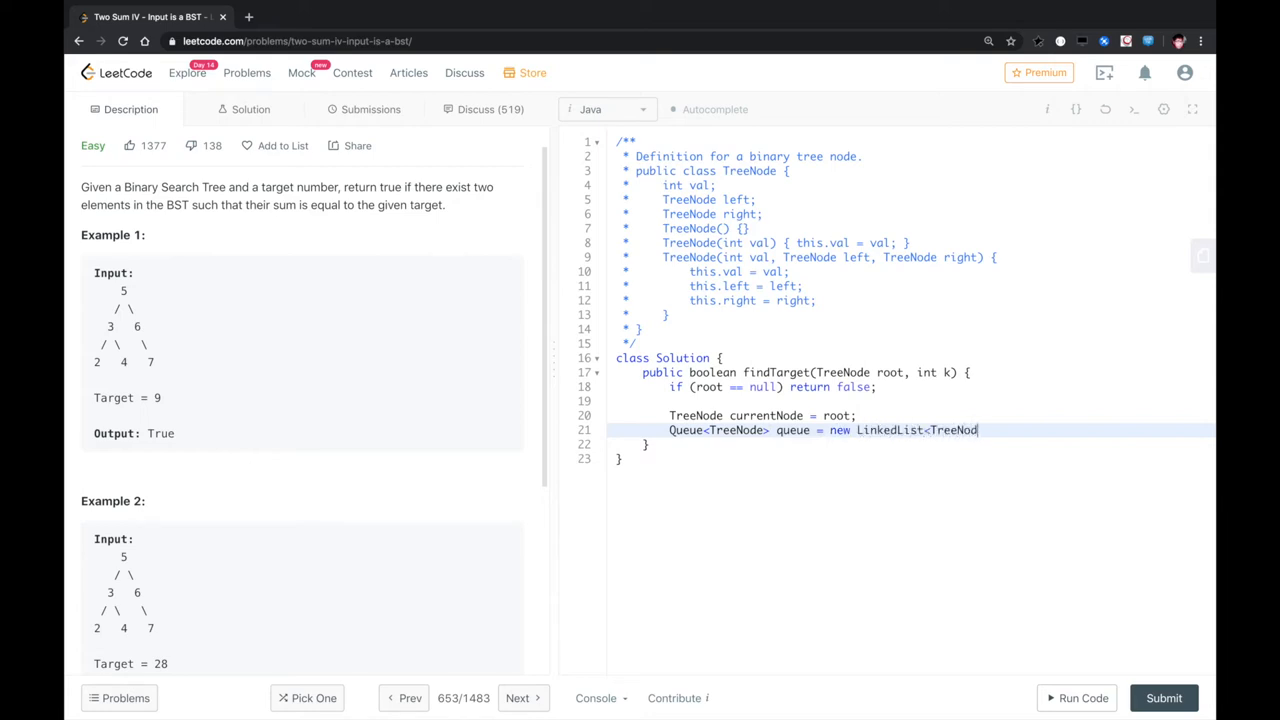
{"action": "type", "text": "e>();"}
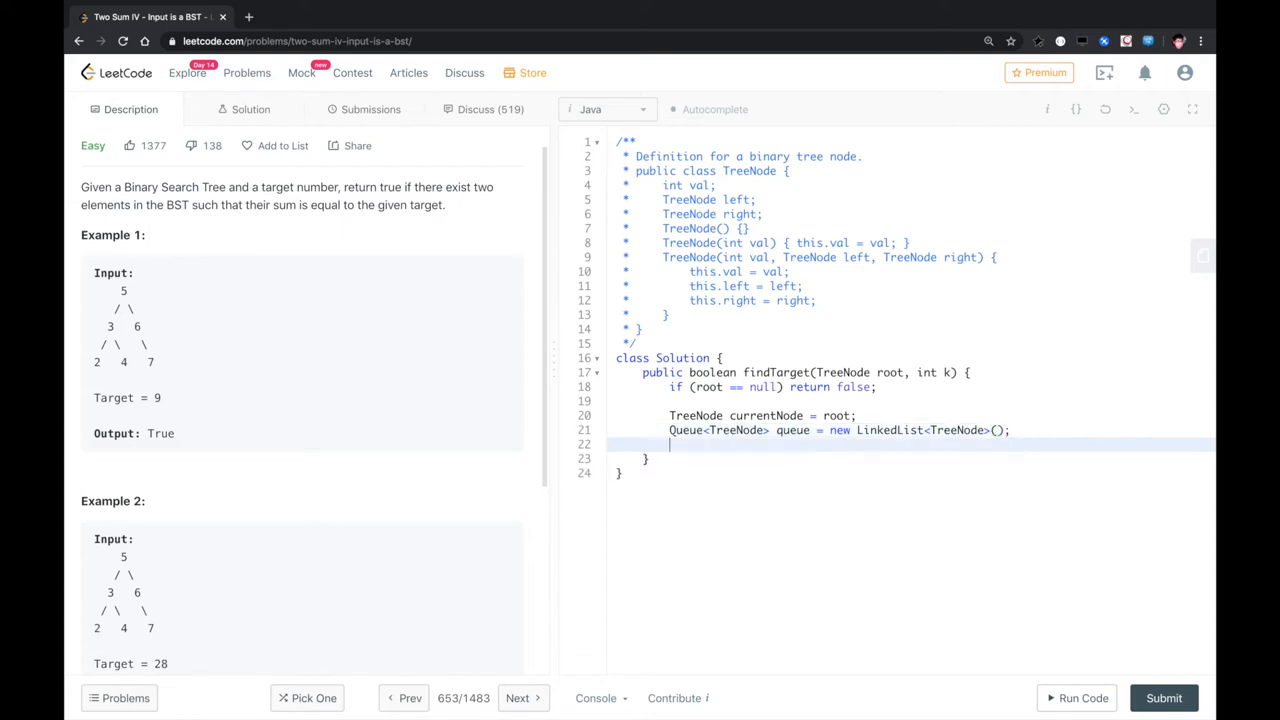
- Add queue.offer(currentNode); to seed the queue
{"action": "type", "text": "q"}
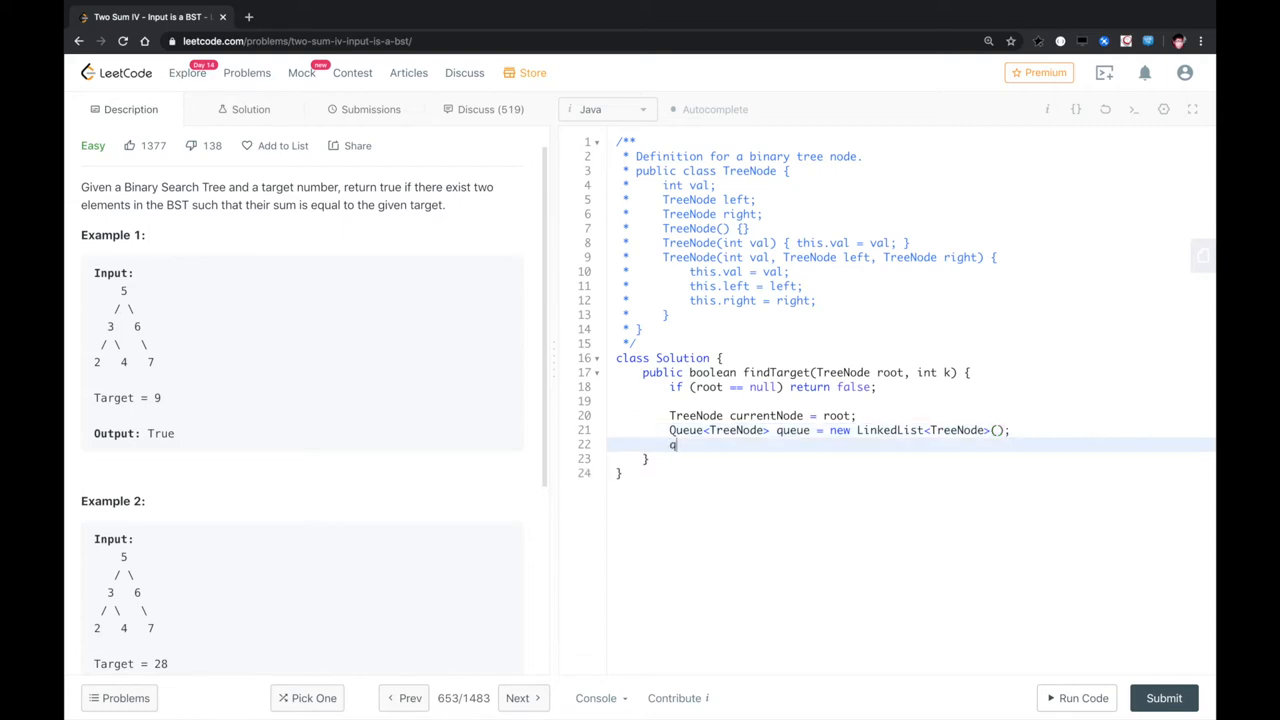
{"action": "type", "text": "ueue.offer(currentNode);"}
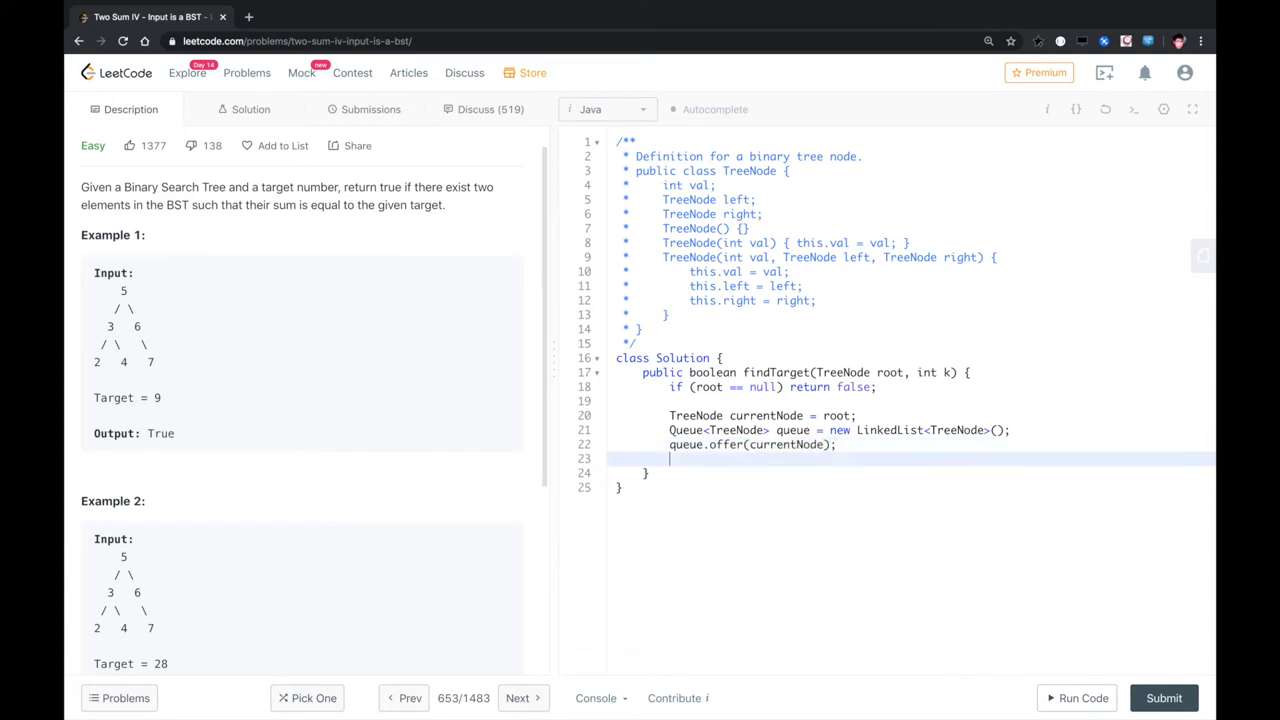
- Write the loop header while (!queue.isEmpty()) {
{"action": "type", "text": "while"}
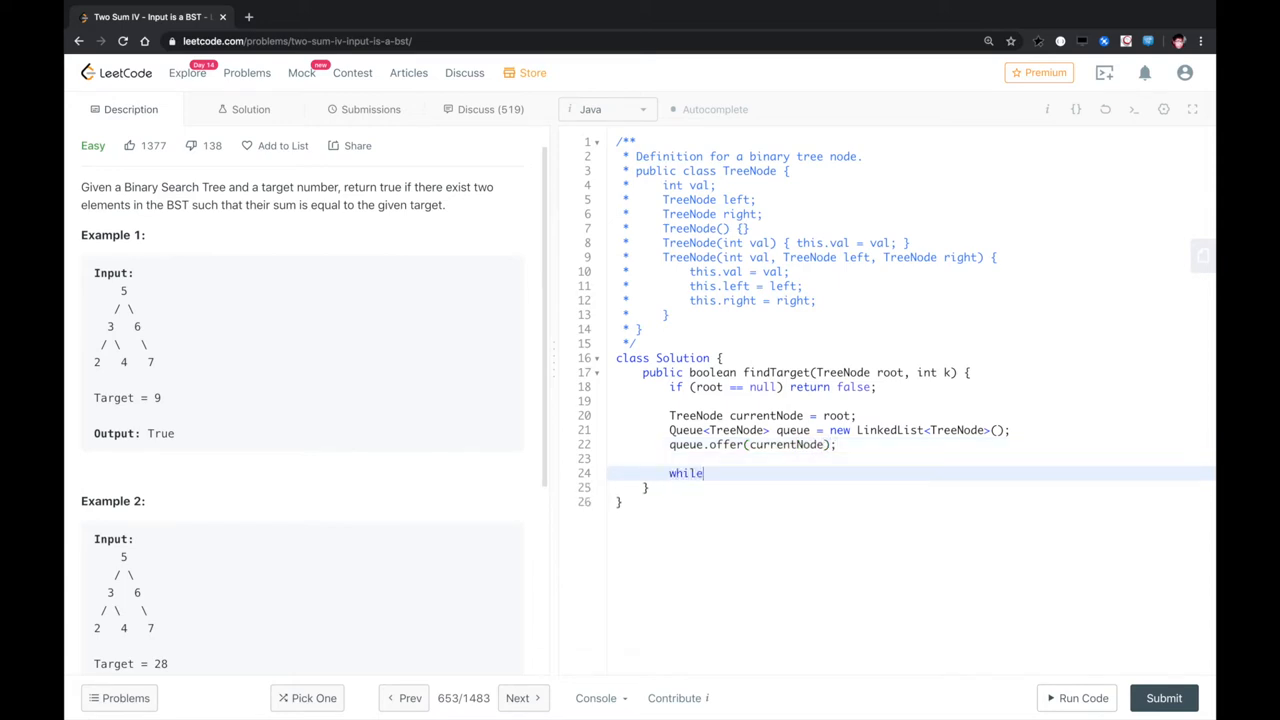
{"action": "type", "text": "(!"}
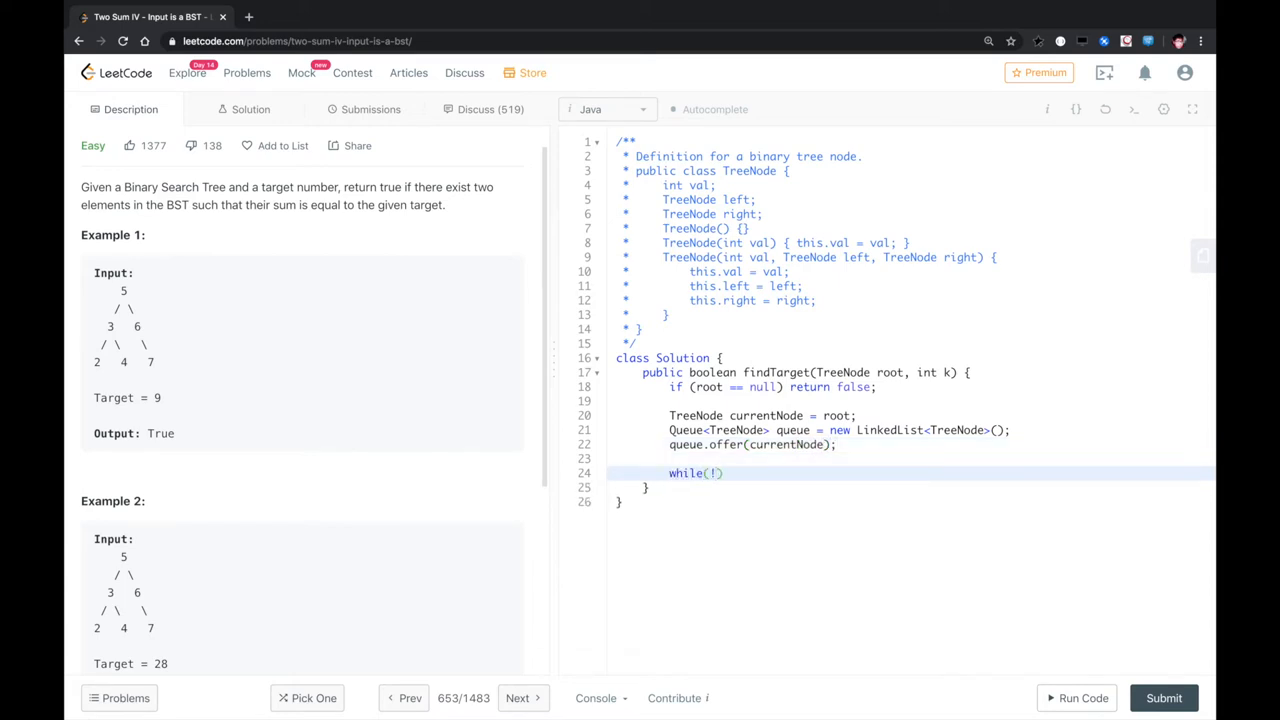
{"action": "type", "text": "queue.isEmpt"}
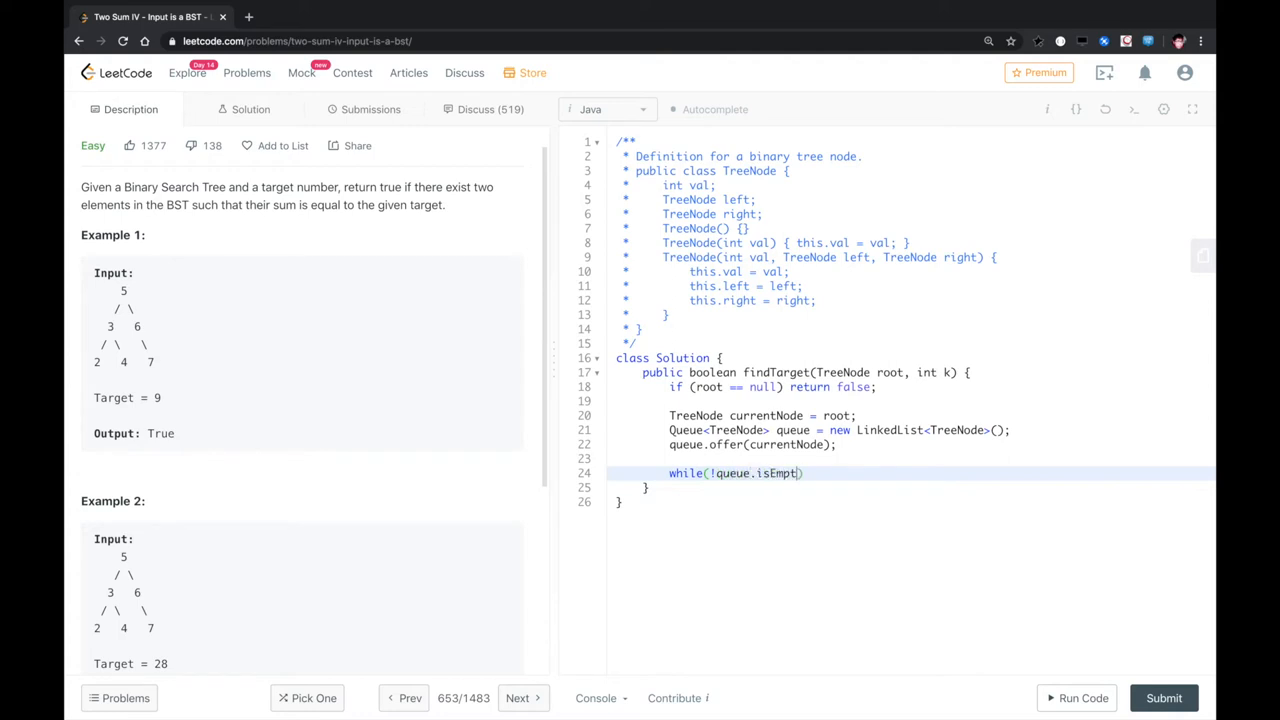
{"action": "type", "text": "()) {"}
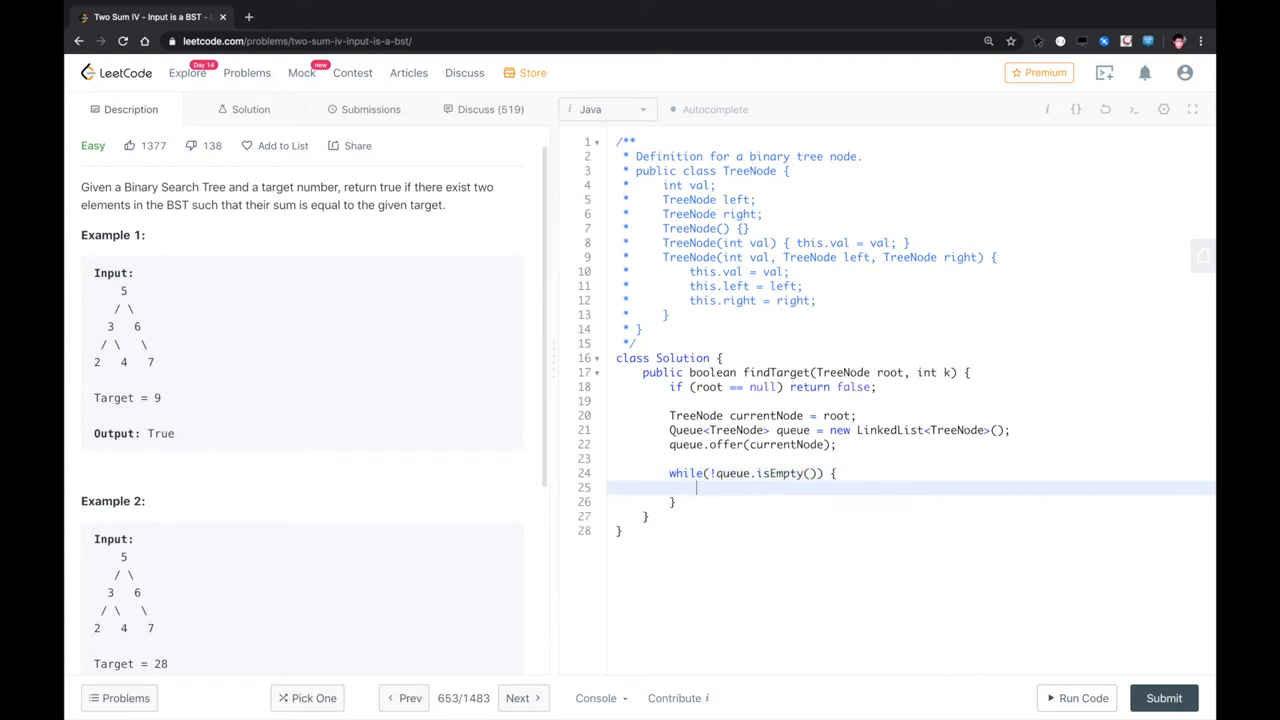
- Inside the loop, assign currentNode = queue.poll();
{"action": "type", "text": "curr"}
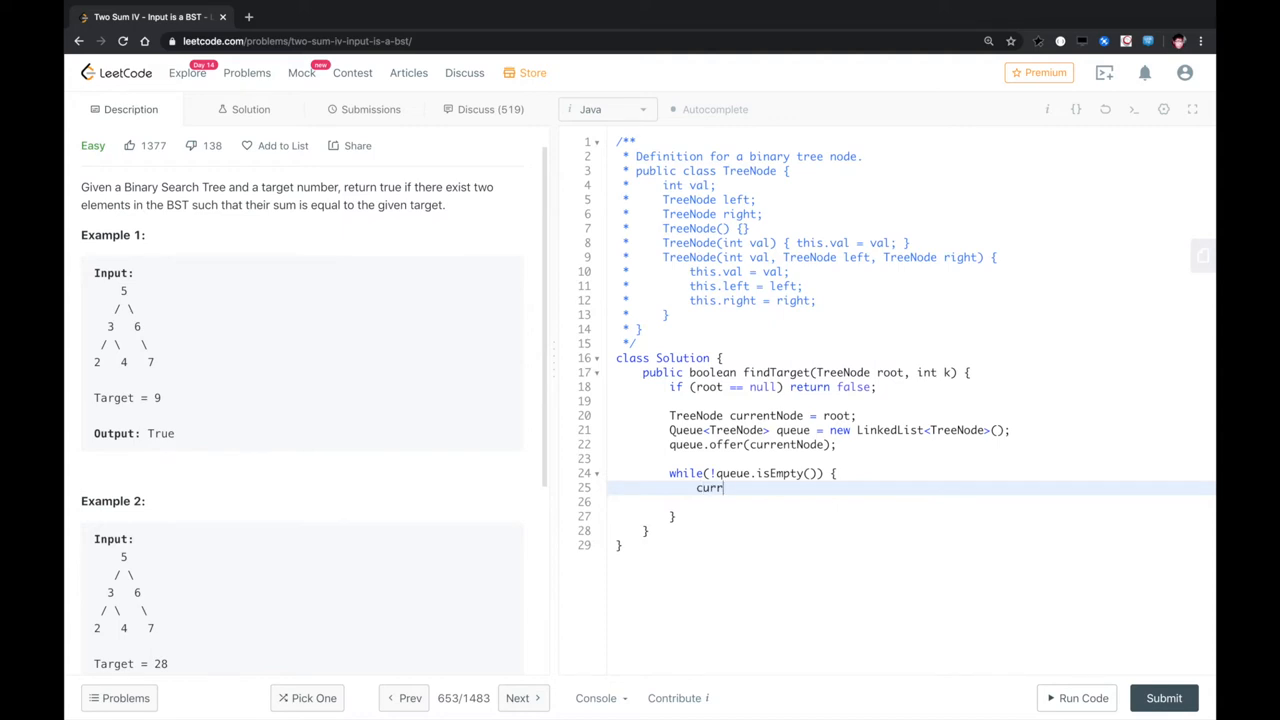
{"action": "type", "text": "entNode = queu"}
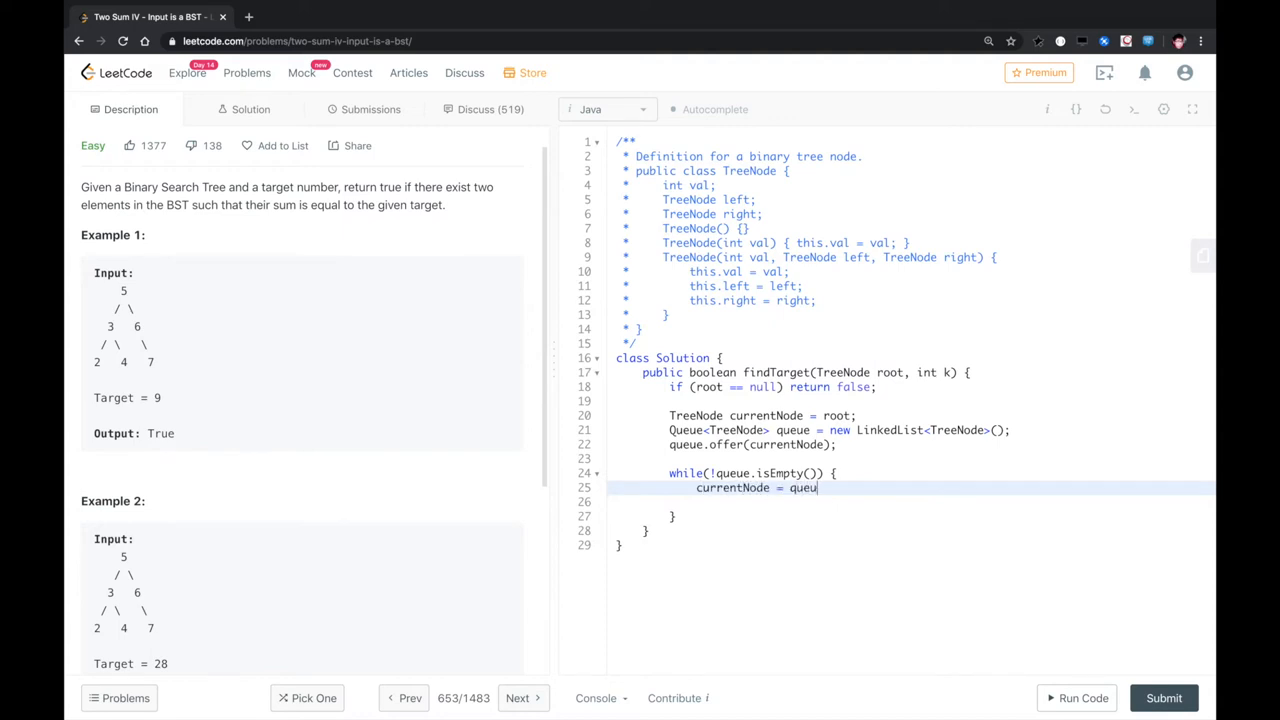
{"action": "type", "text": "e.po"}
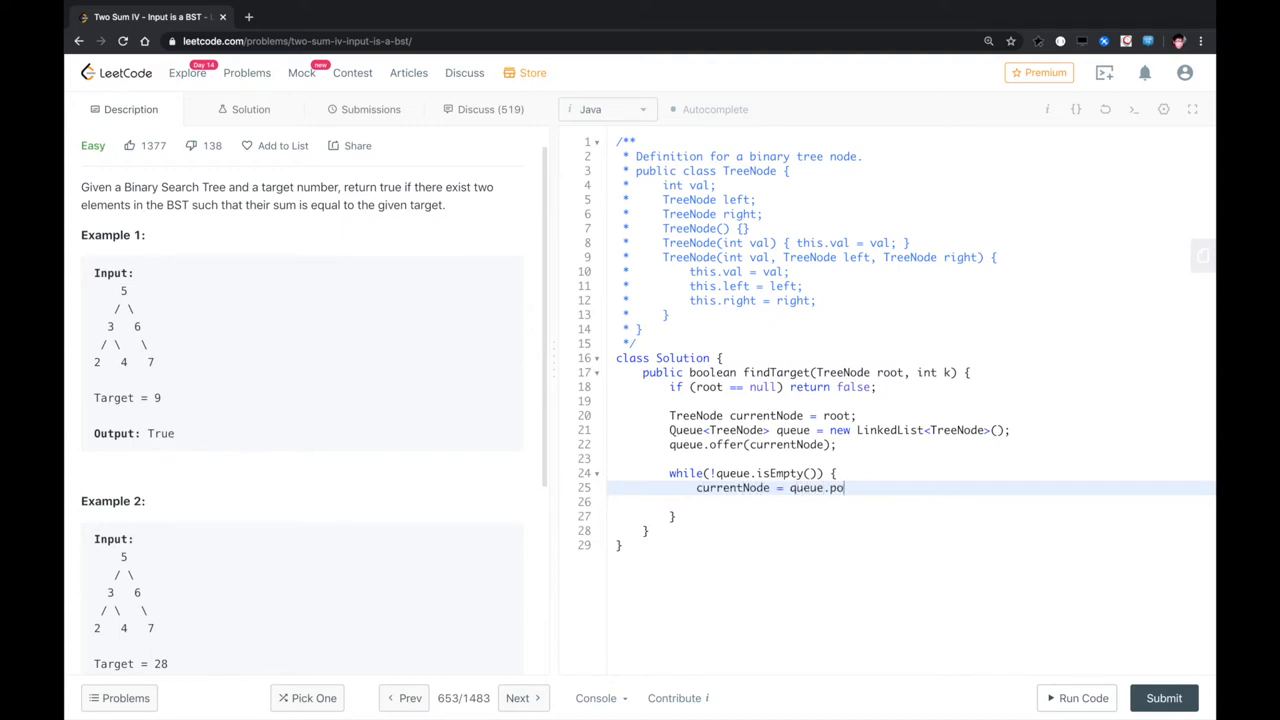
{"action": "type", "text": "ll();"}
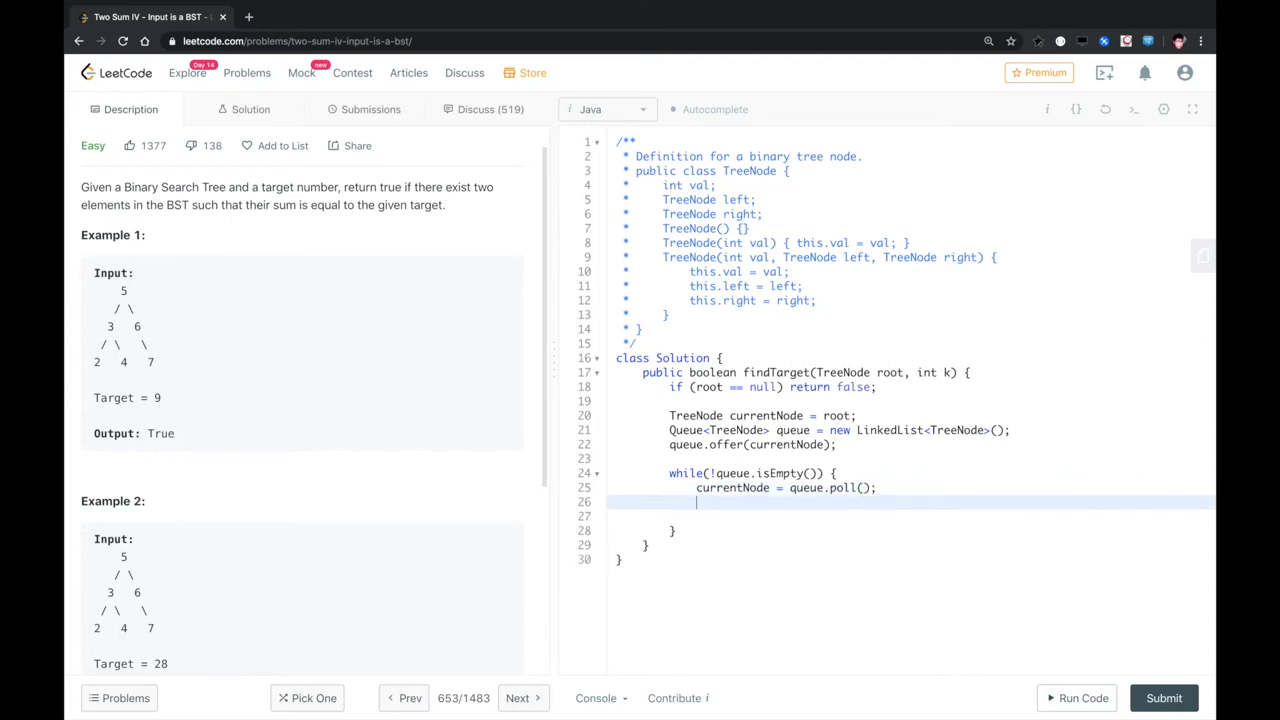
- Write TreeNode pairNode = getNode(root, k - currentNode.val); inside the loop
{"action": "type", "text": "TreeNode pai"}
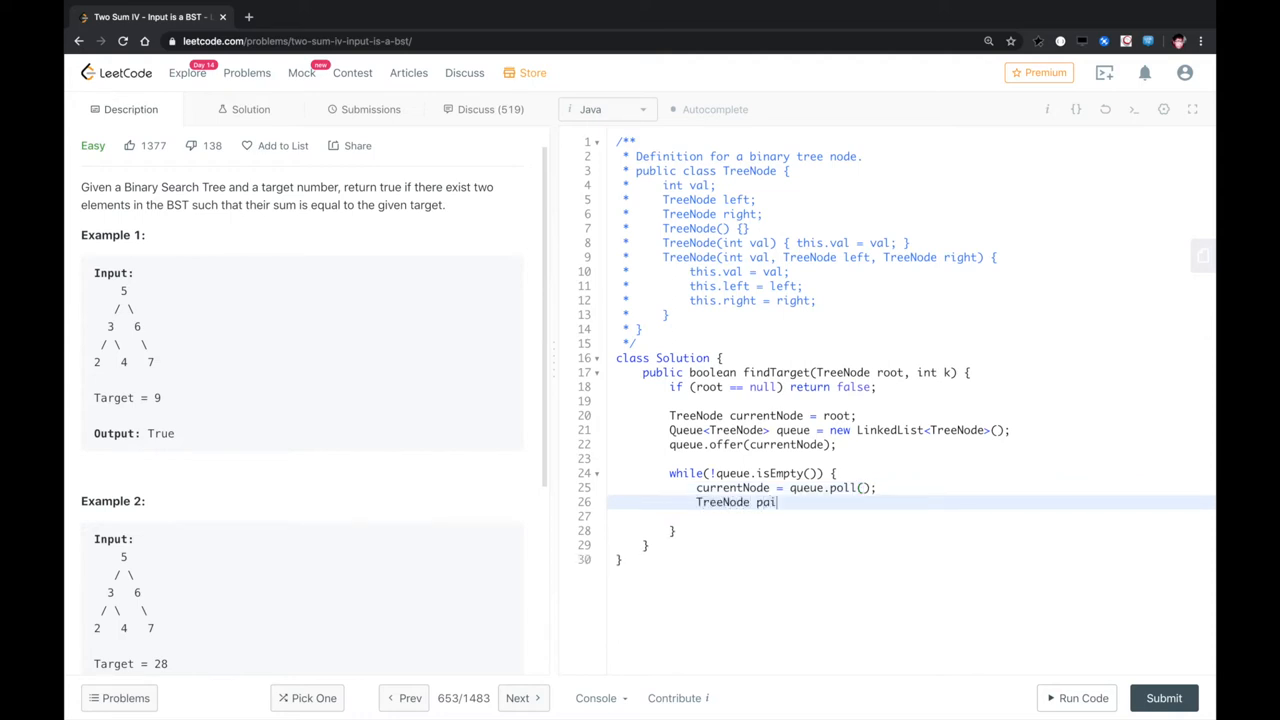
{"action": "type", "text": "rNode"}
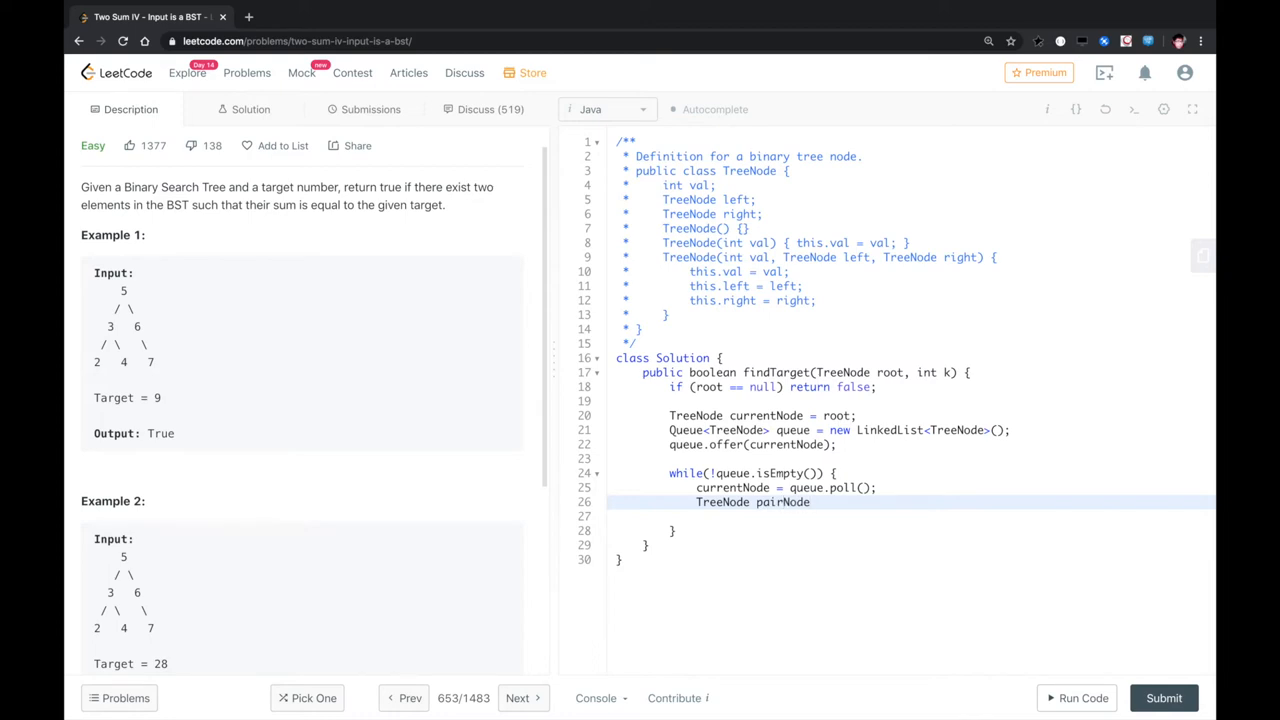
{"action": "type", "text": "= get"}
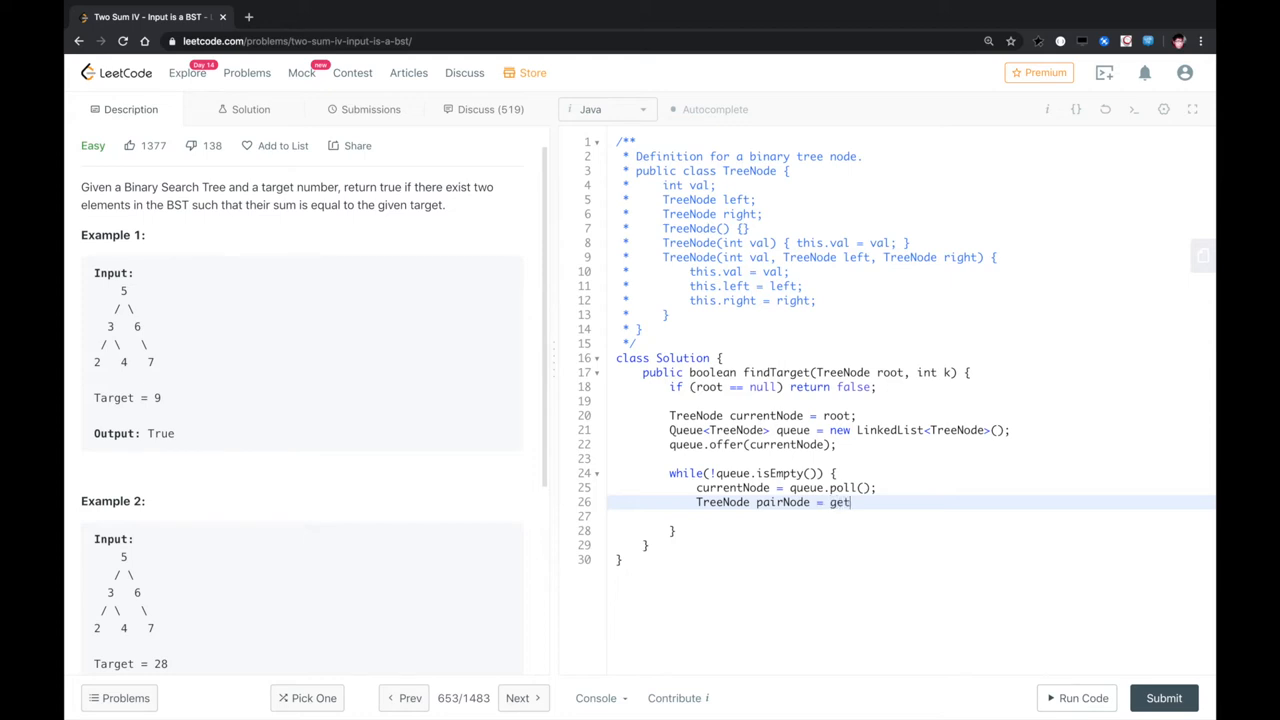
{"action": "type", "text": "Node()"}
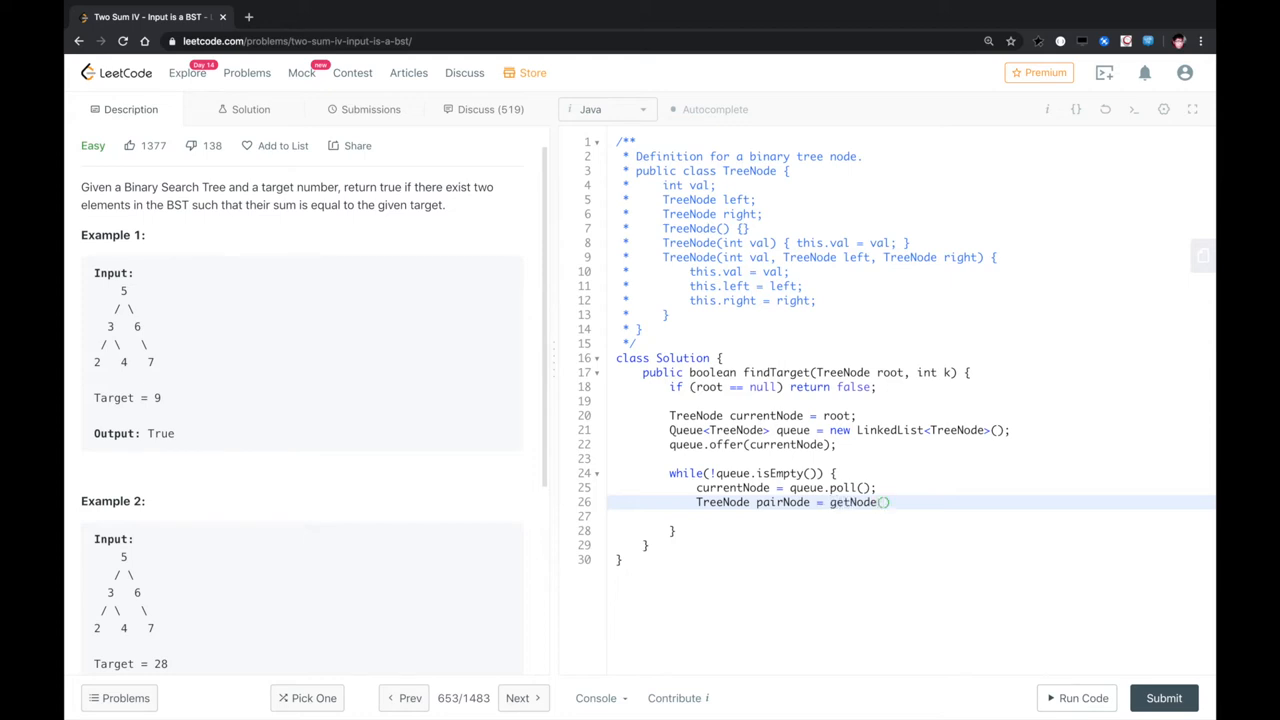
{"action": "type", "text": "root, k -"}
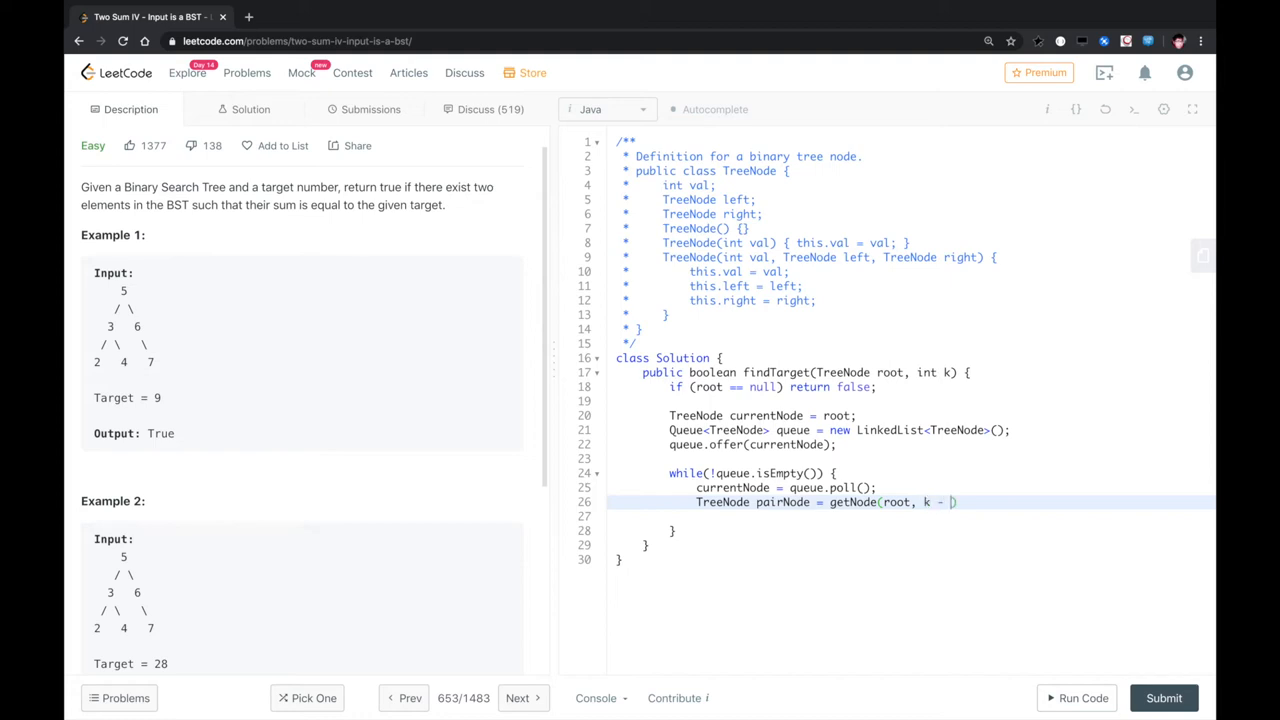
{"action": "type", "text": "currentNode"}
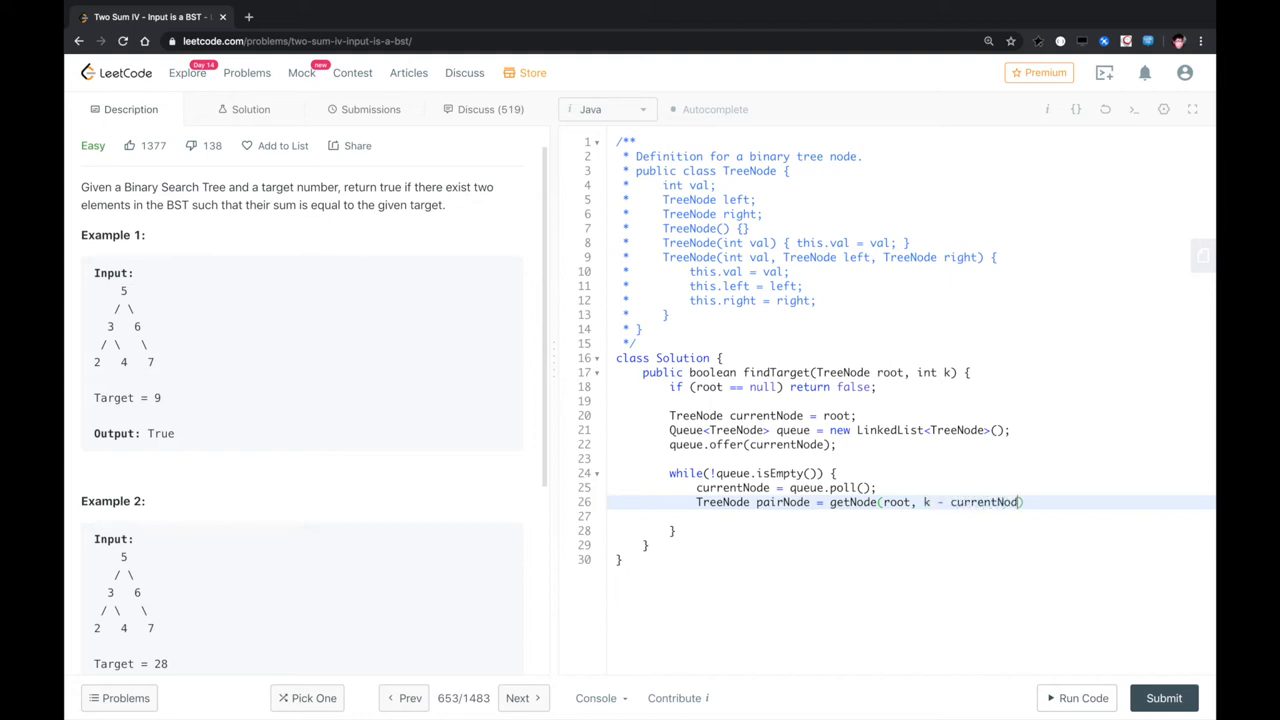
{"action": "type", "text": ".val"}
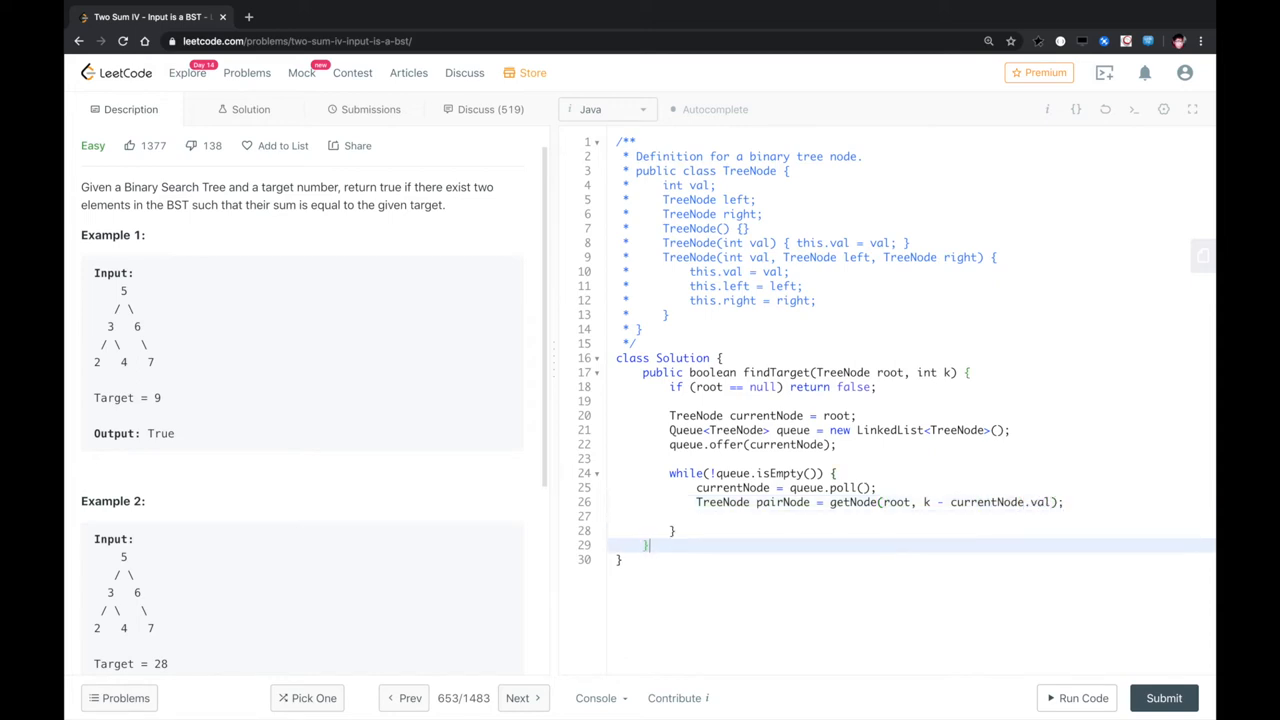
- Stub the helper private TreeNode getNode(TreeNode root, int restValue) below findTarget
{"action": "type", "text": "privat"}
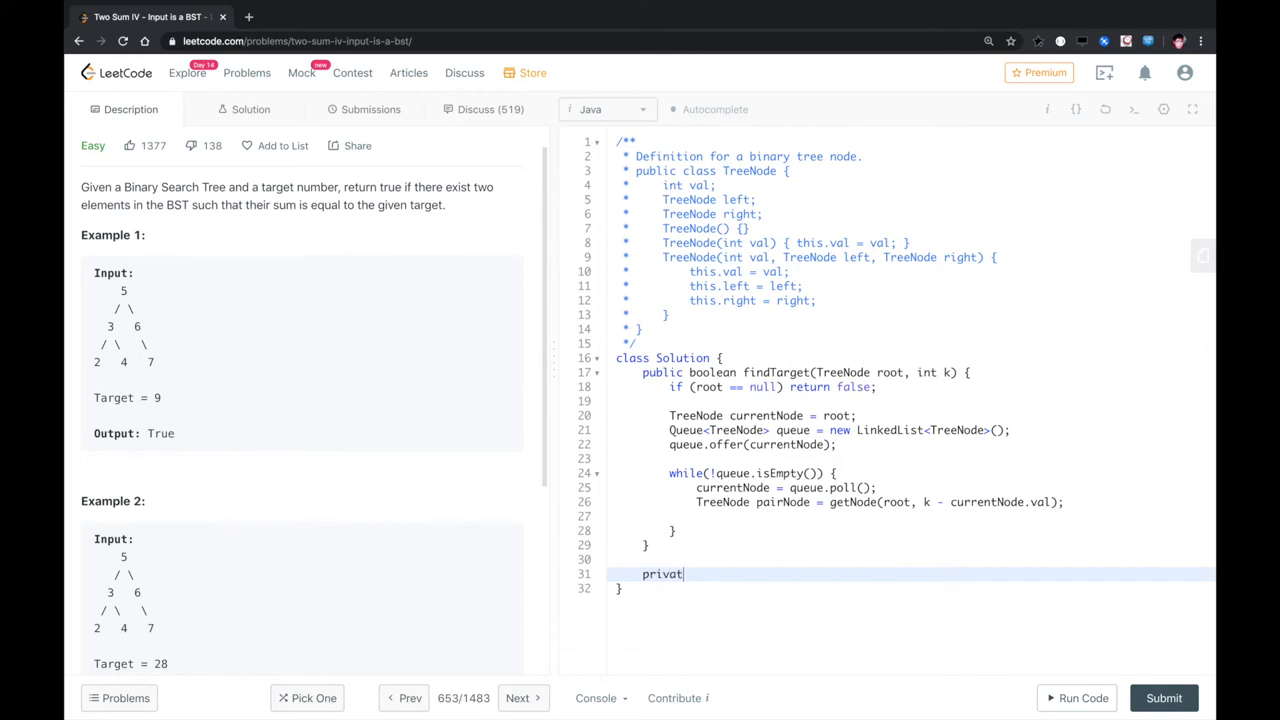
{"action": "type", "text": "e TreeNode"}
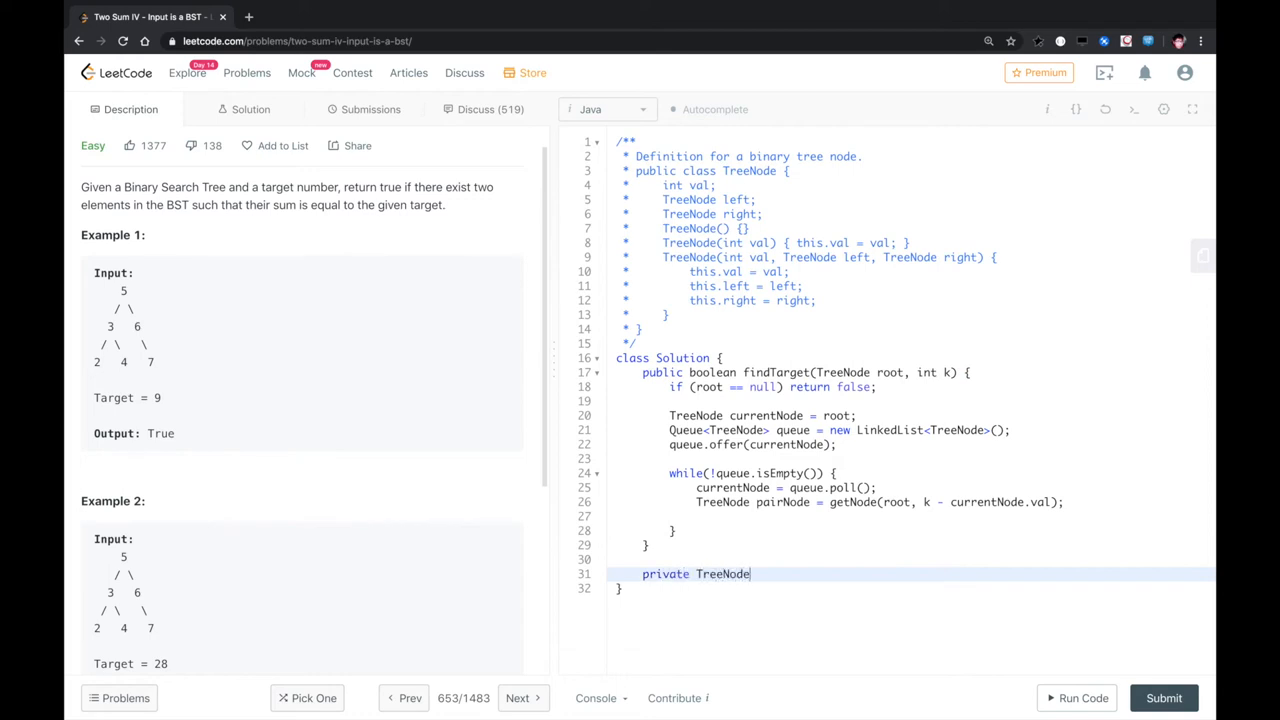
{"action": "type", "text": "get"}
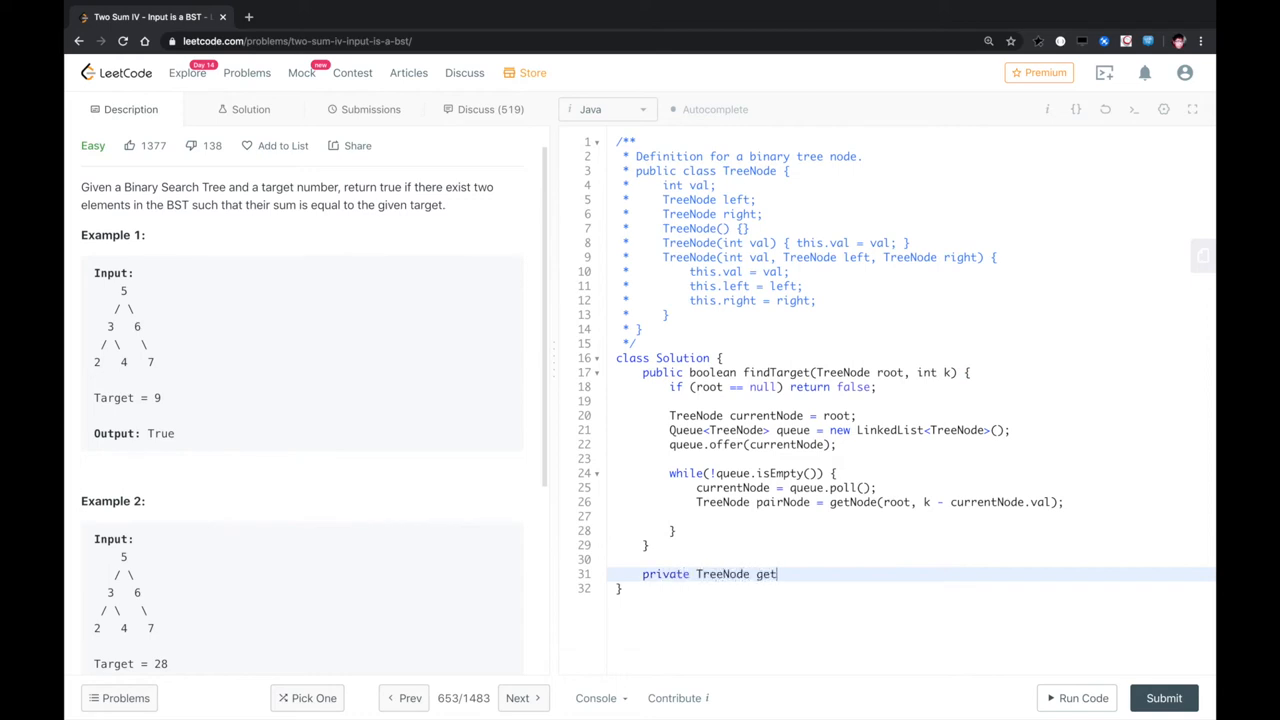
{"action": "type", "text": "Node(R"}
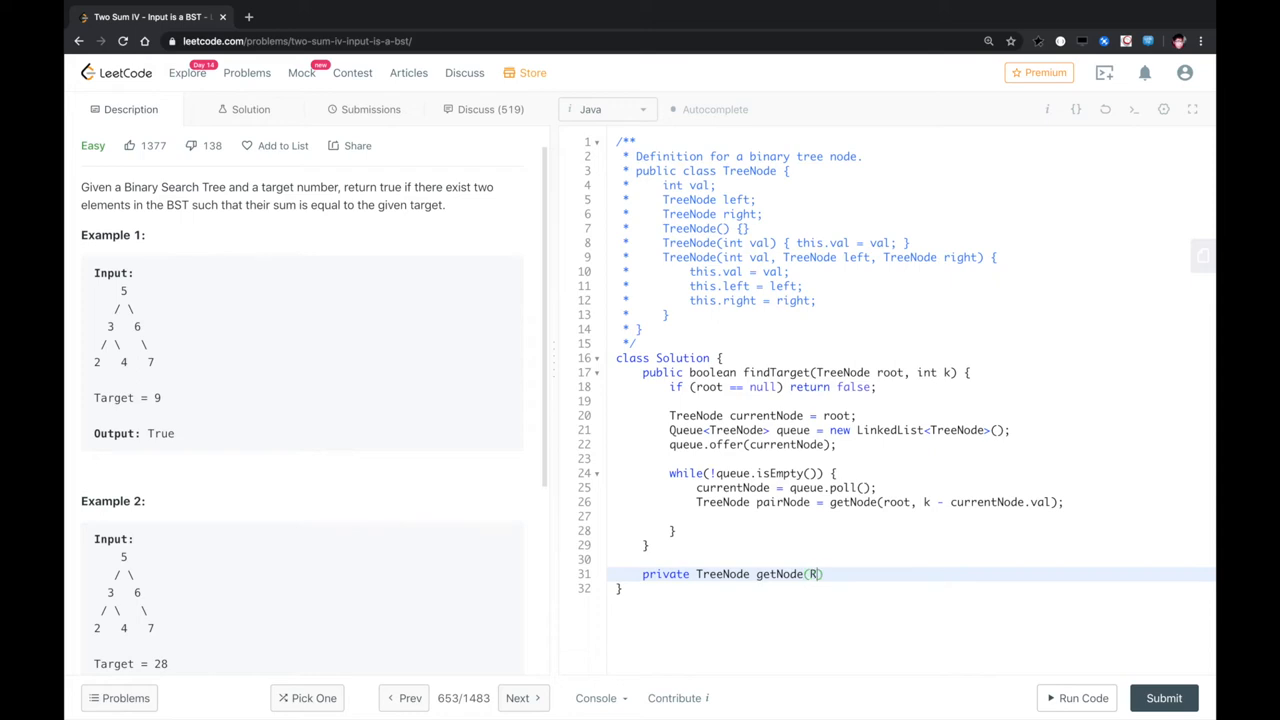
{"action": "type", "text": "TreeNode root, int"}
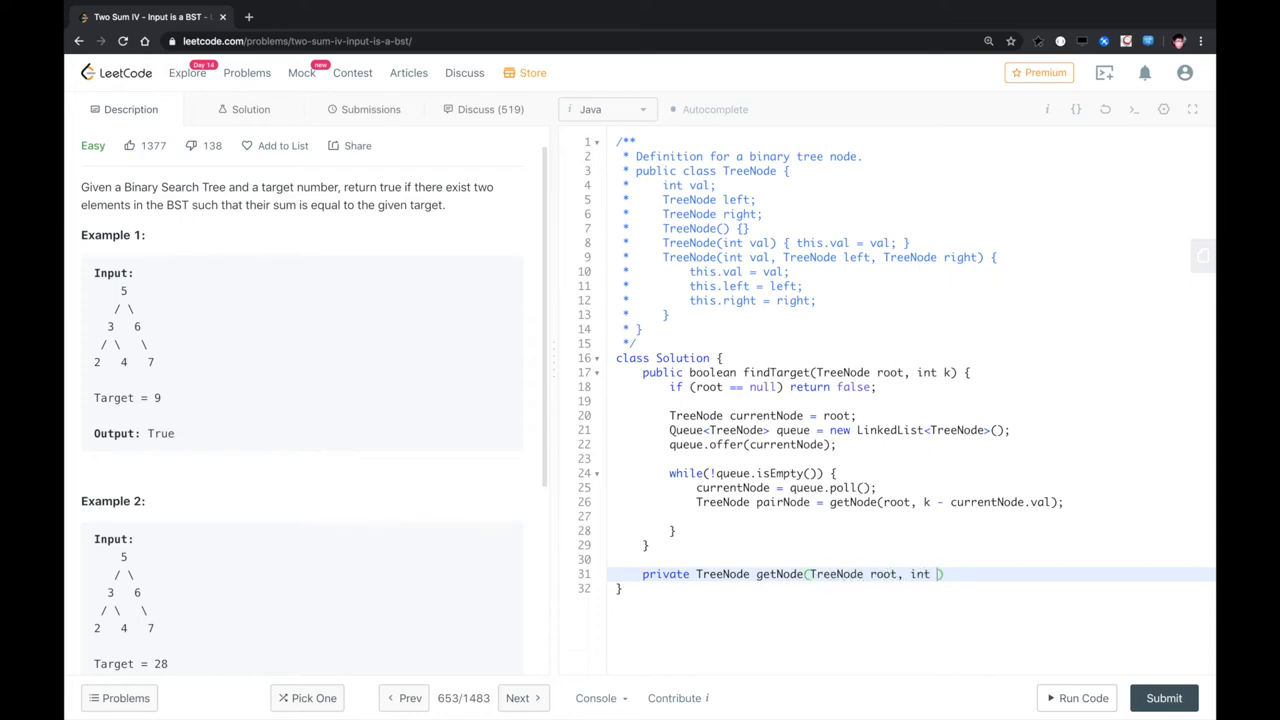
{"action": "type", "text": "restValue"}
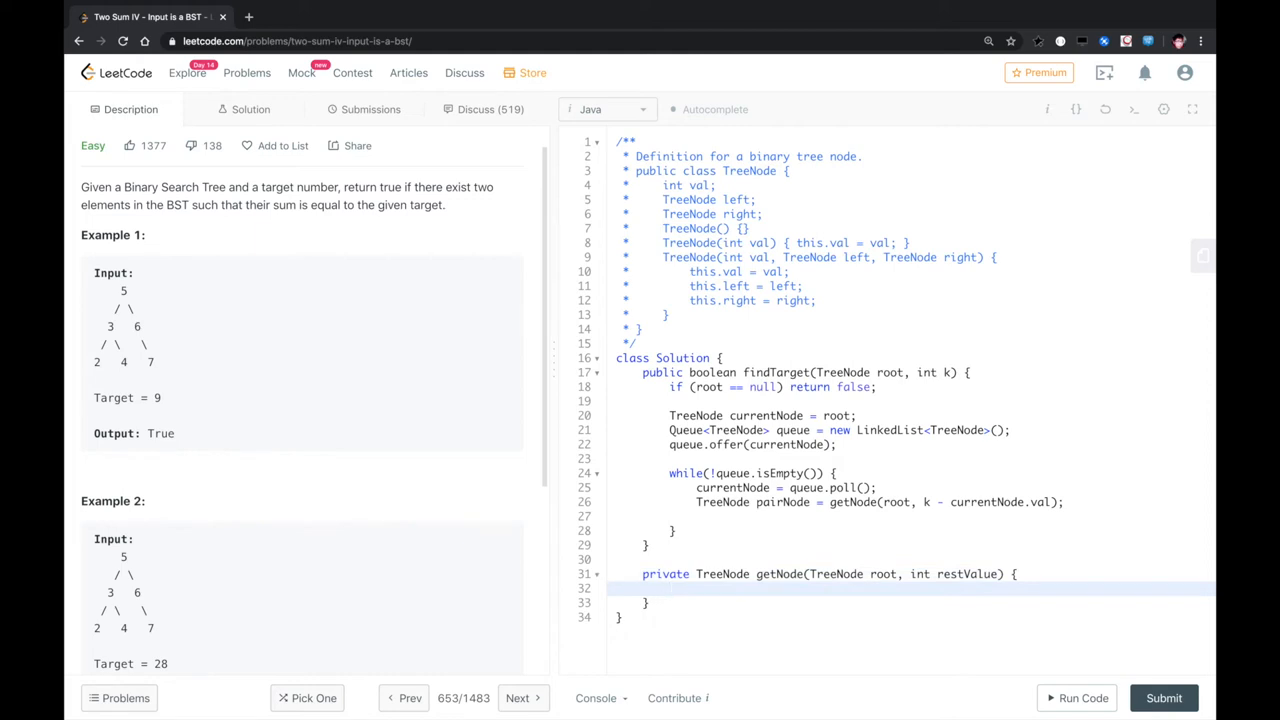
- In getNode, walk temp from root while non-null, returning temp when temp.val == restValue
{"action": "type", "text": "Tree"}
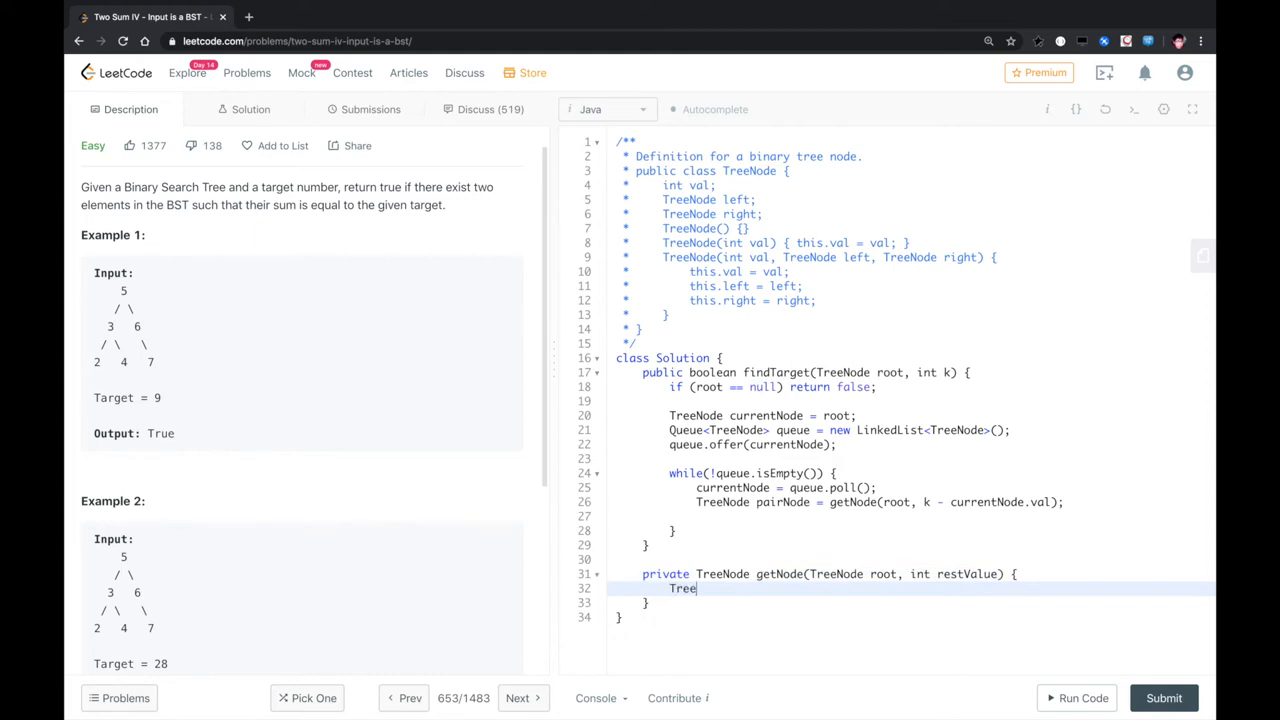
{"action": "type", "text": "Node temp ="}
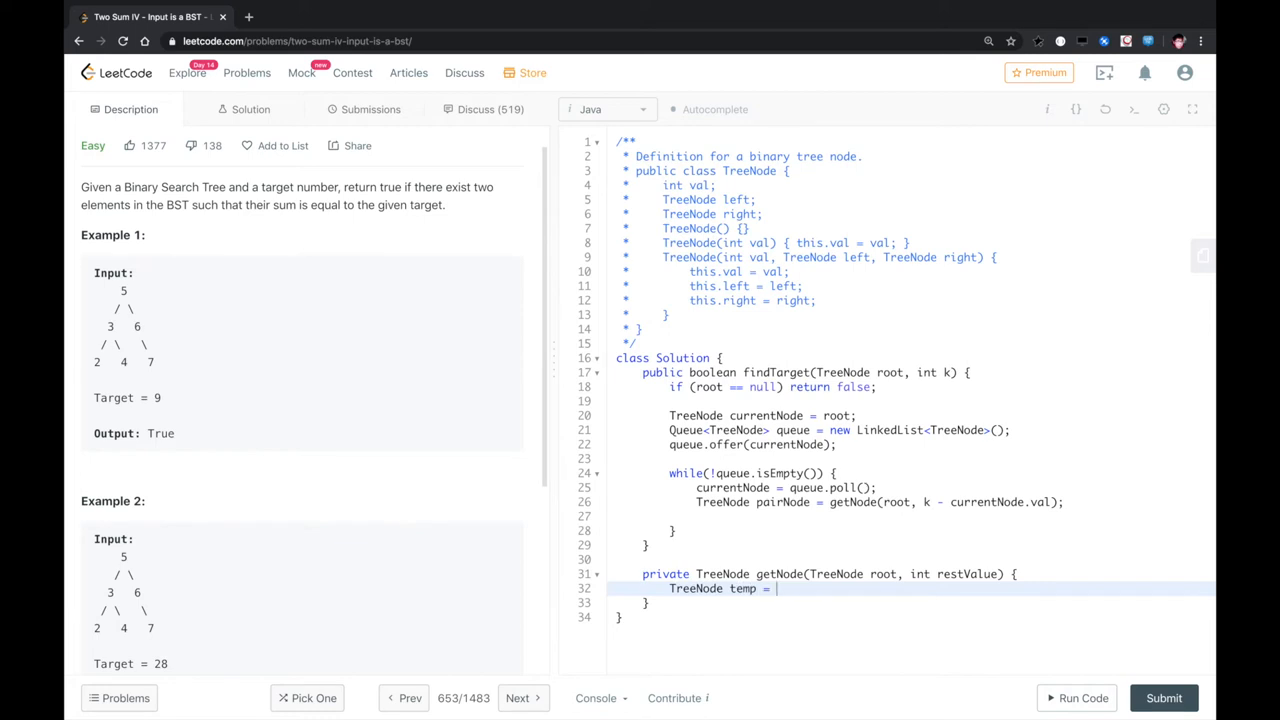
{"action": "type", "text": "root;"}
{"action": "type", "text": "while(temp != n"}
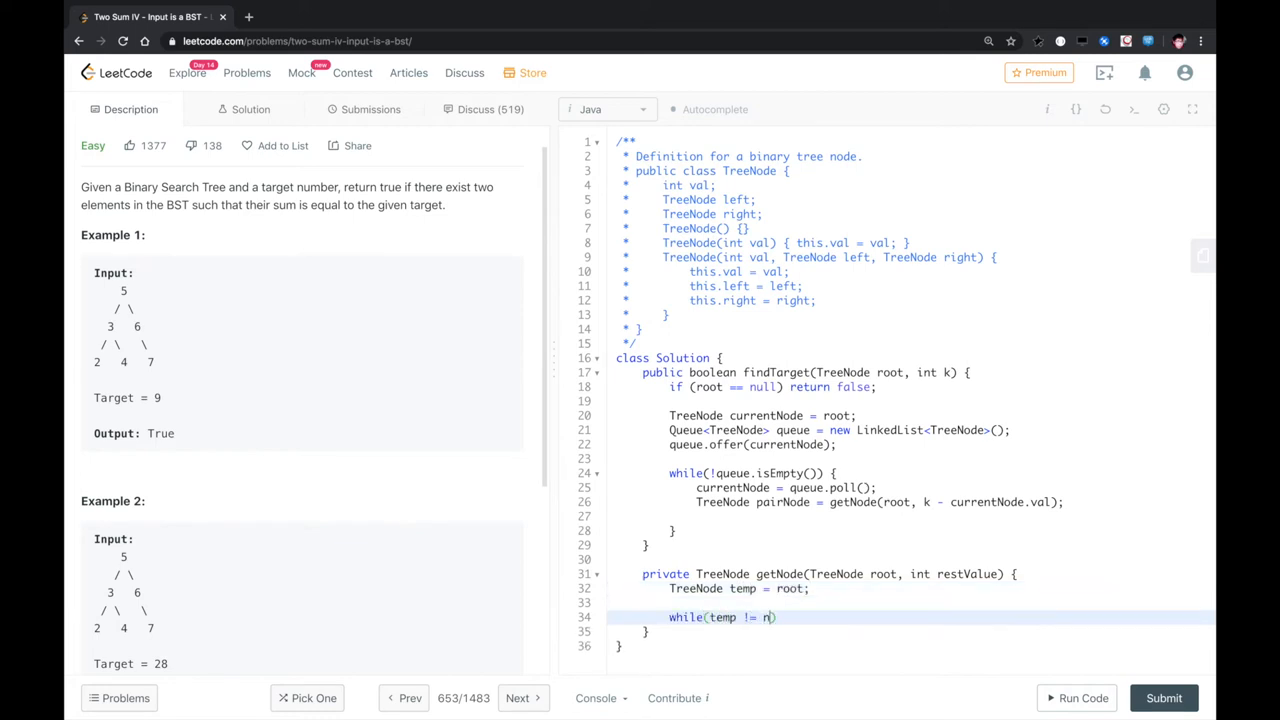
{"action": "type", "text": "ull) {"}
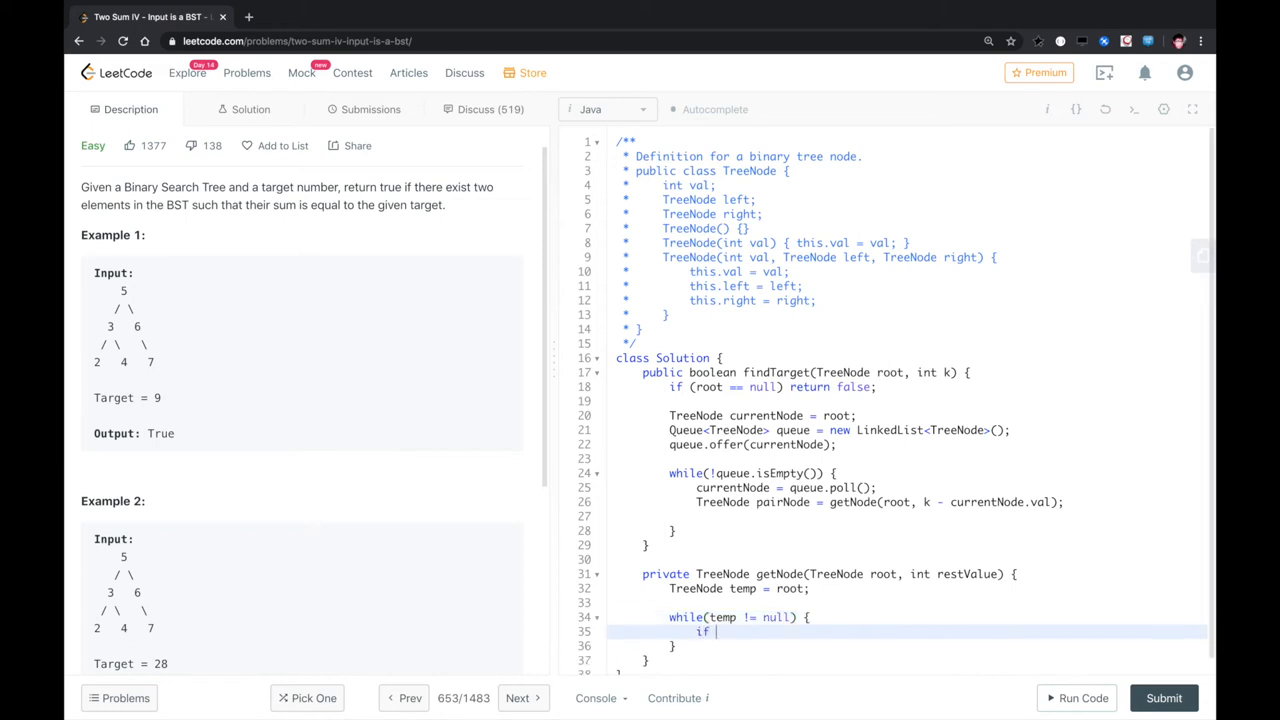
{"action": "type", "text": "(temp.val ="}
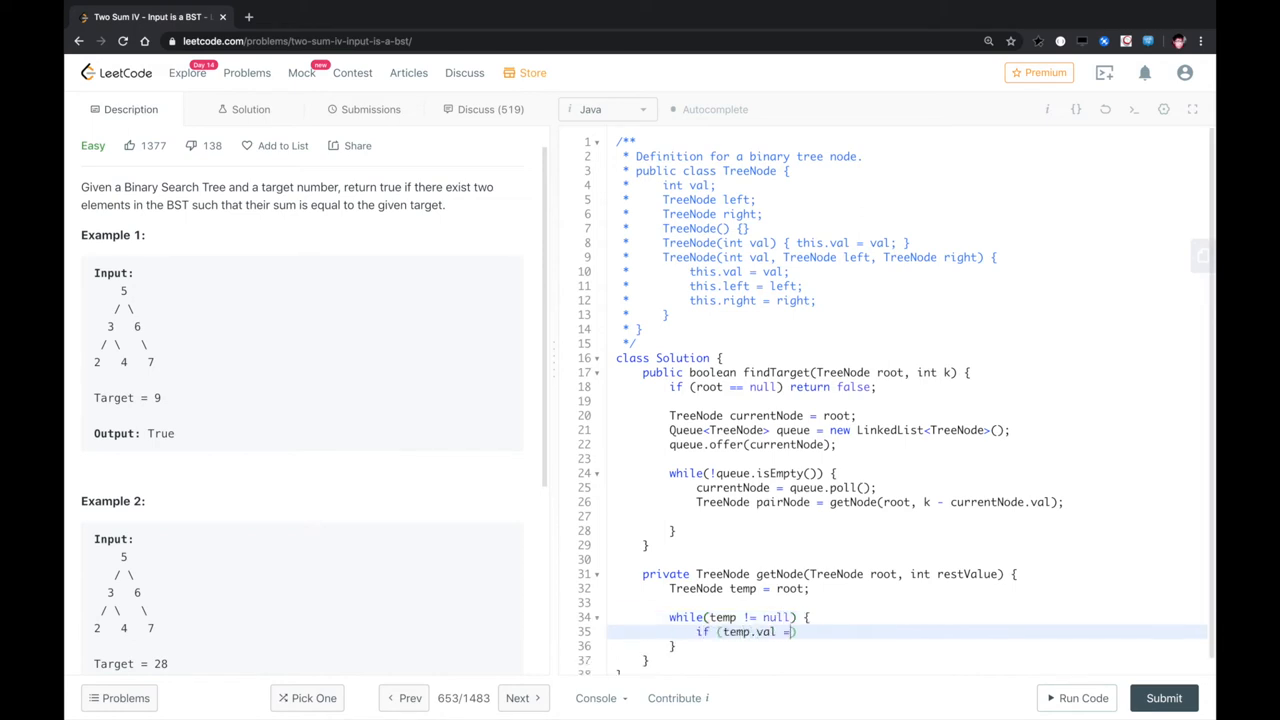
{"action": "type", "text": "= restValue"}
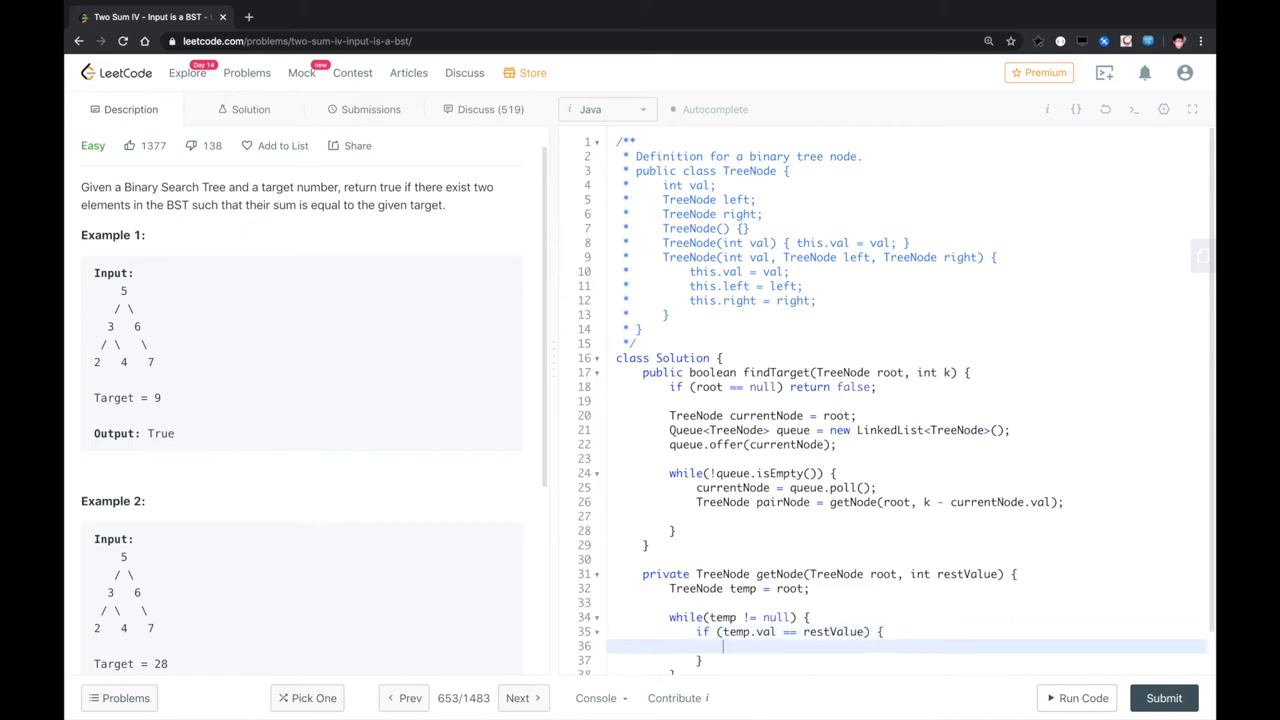
{"action": "type", "text": "return temp;"}
{"action": "left_click", "coordinate": [907, 660]}
{"action": "type", "text": " else if("}
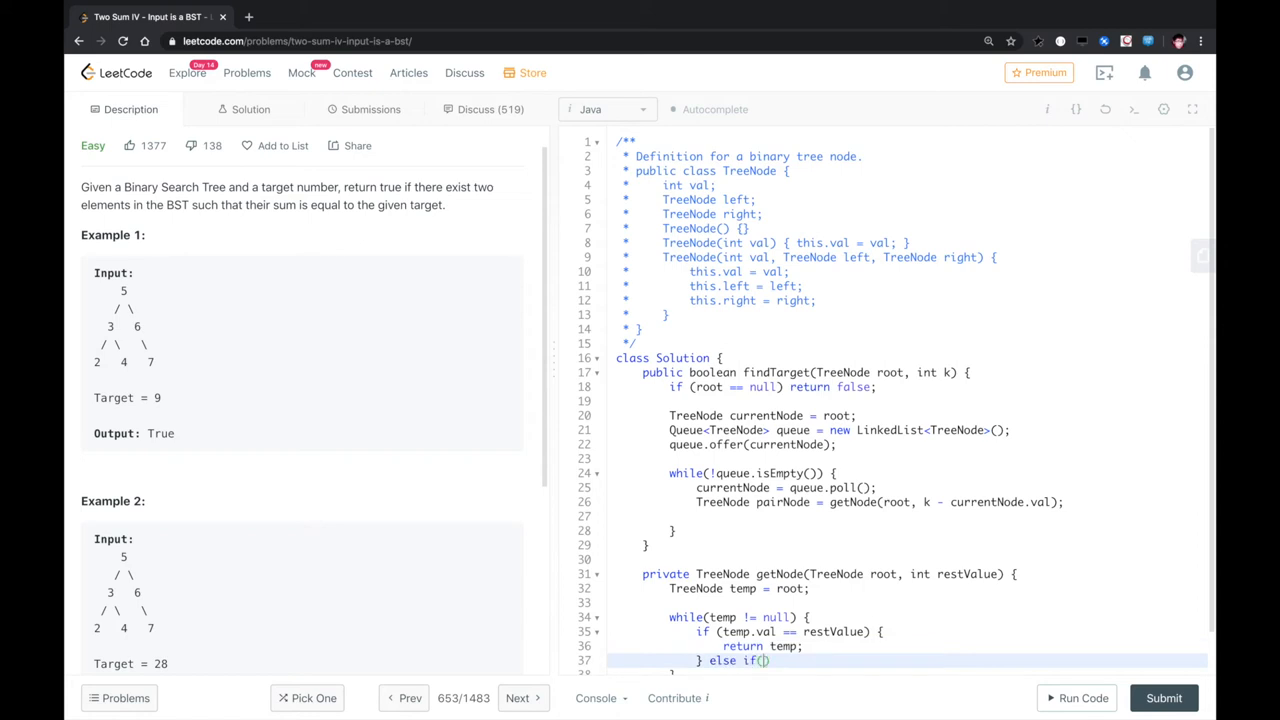
- Move temp right when temp.val < restValue, else left, completing the BST search
{"action": "type", "text": "temp.val"}
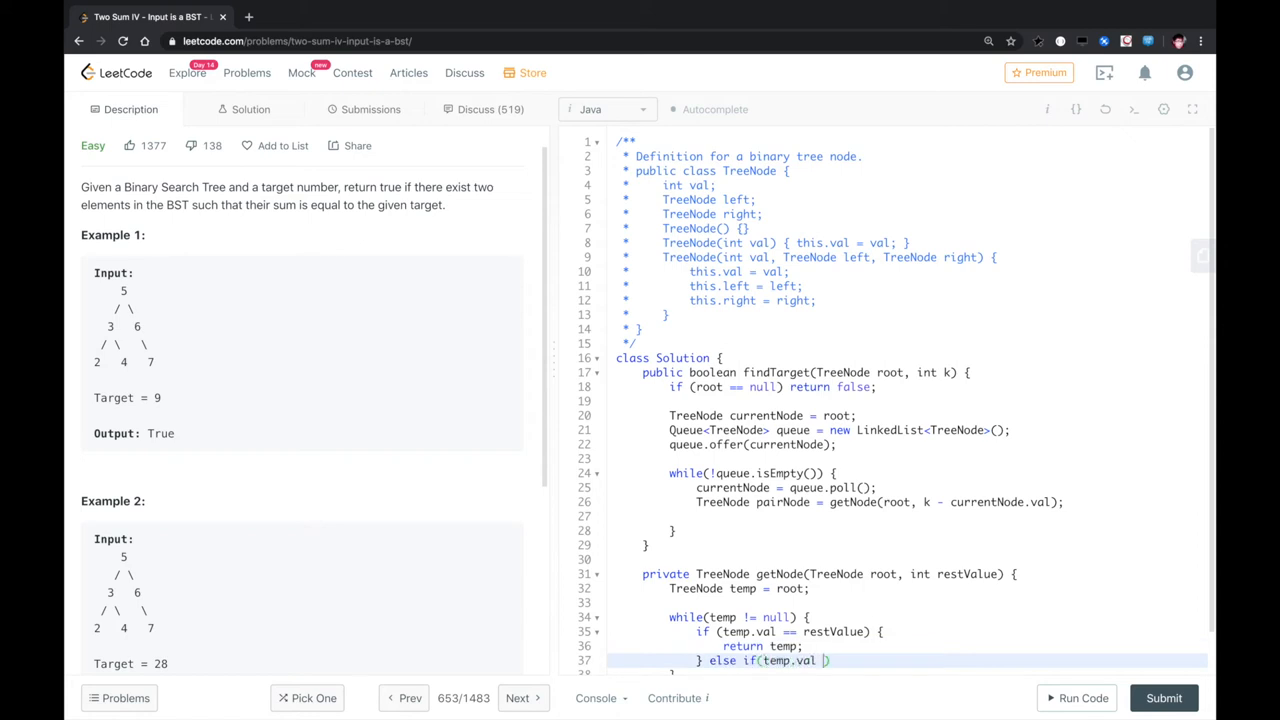
{"action": "type", "text": "< restValue) {"}
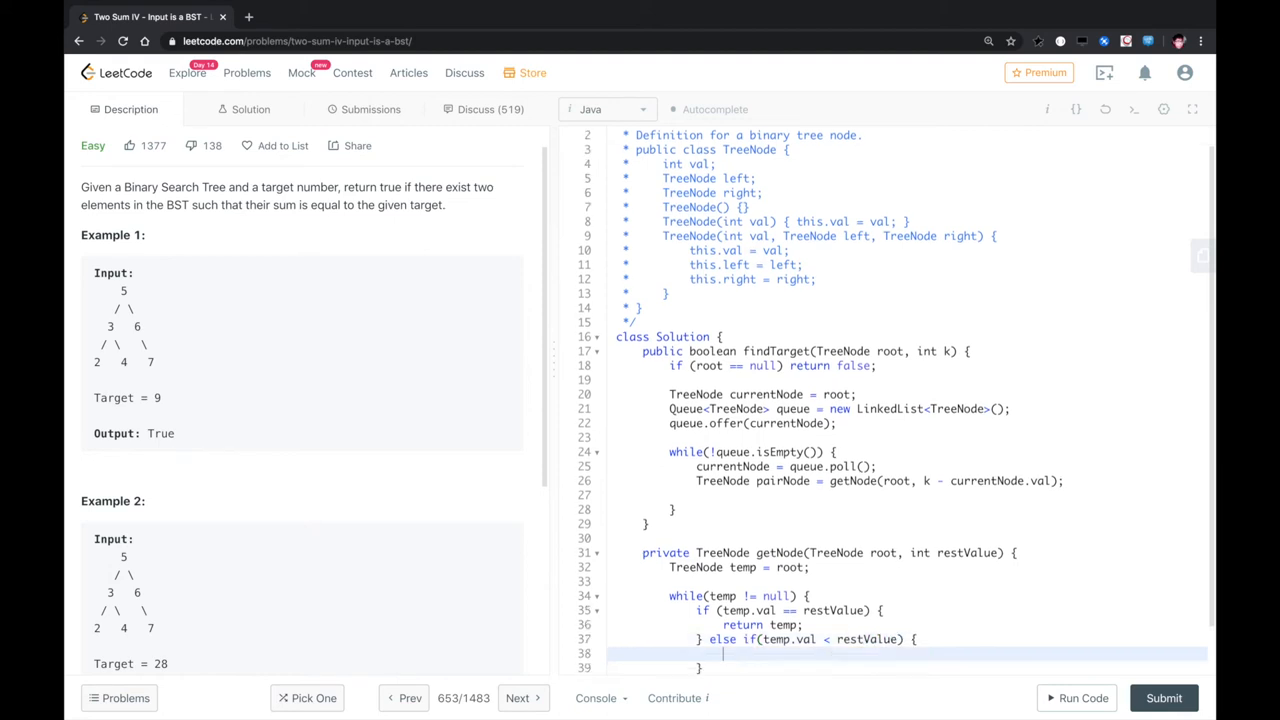
{"action": "type", "text": "temp = temp.right;"}
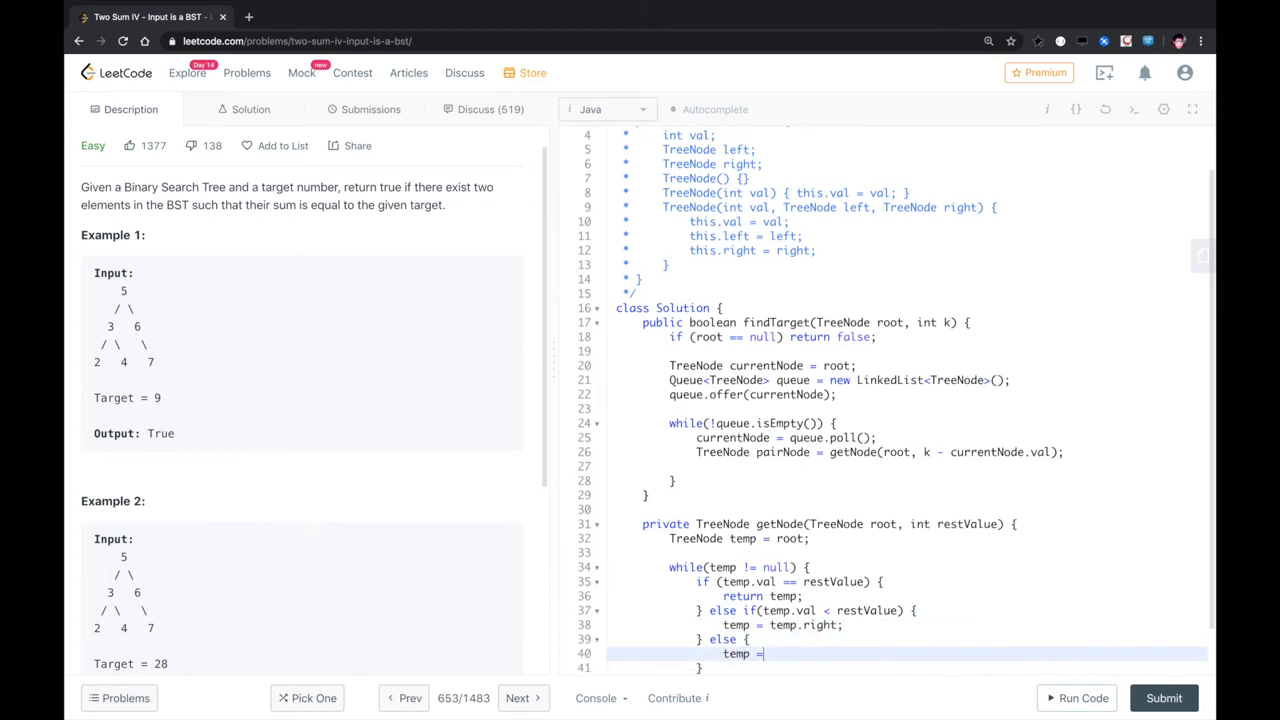
{"action": "type", "text": "temp.left;"}
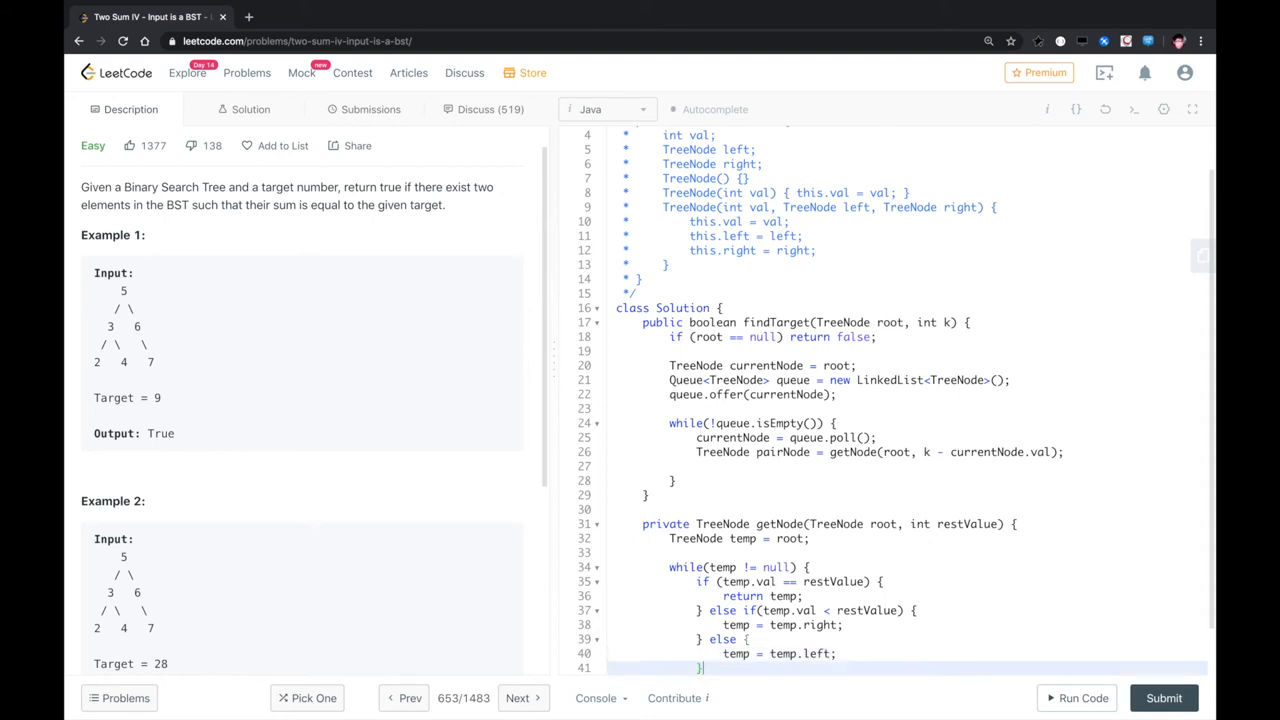
{"action": "scroll", "scroll_direction": "down", "scroll_amount": 3}
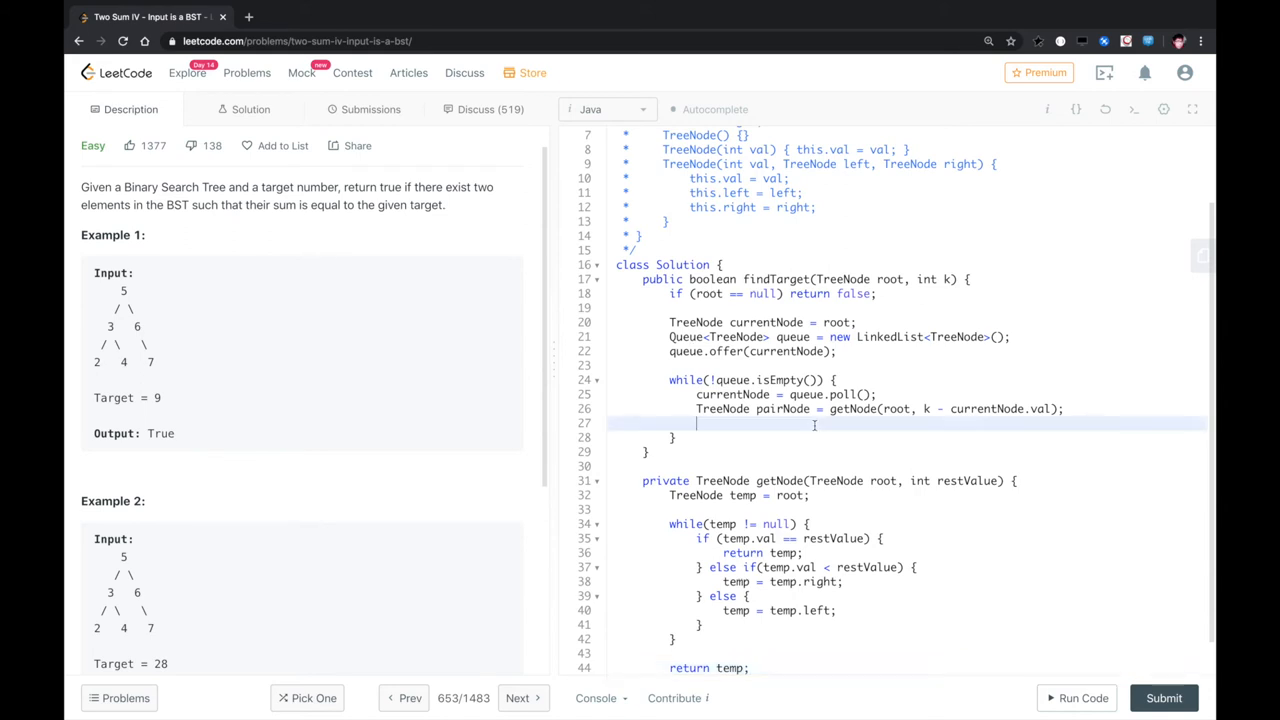
- Return true when pairNode is non-null and differs from currentNode, then begin another if
{"action": "key", "text": "Enter"}
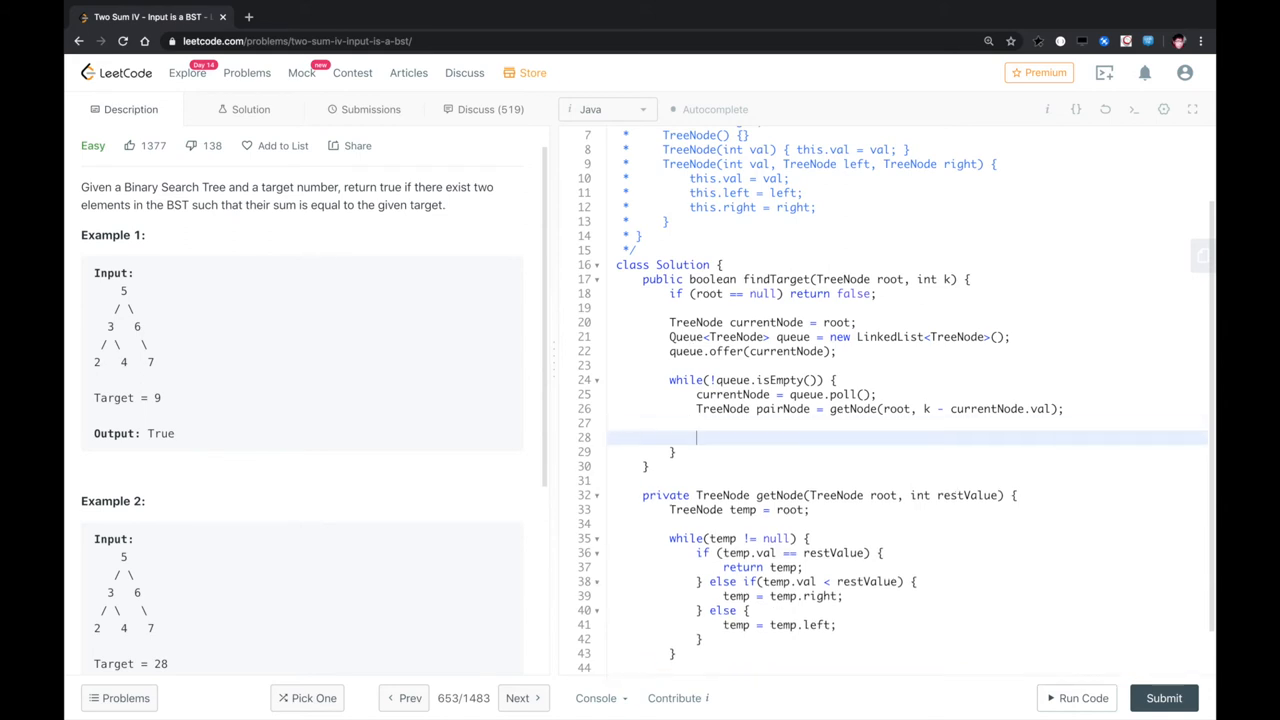
{"action": "type", "text": "if (temp != nul"}
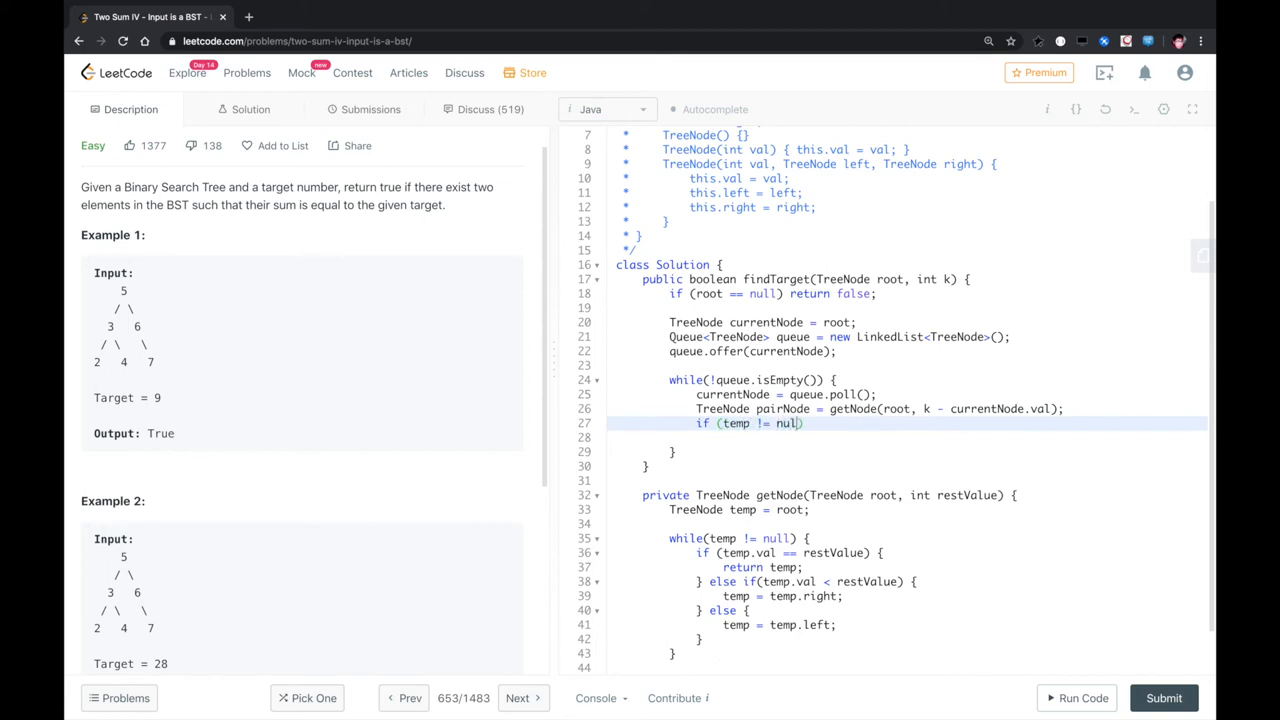
{"action": "type", "text": "&&"}
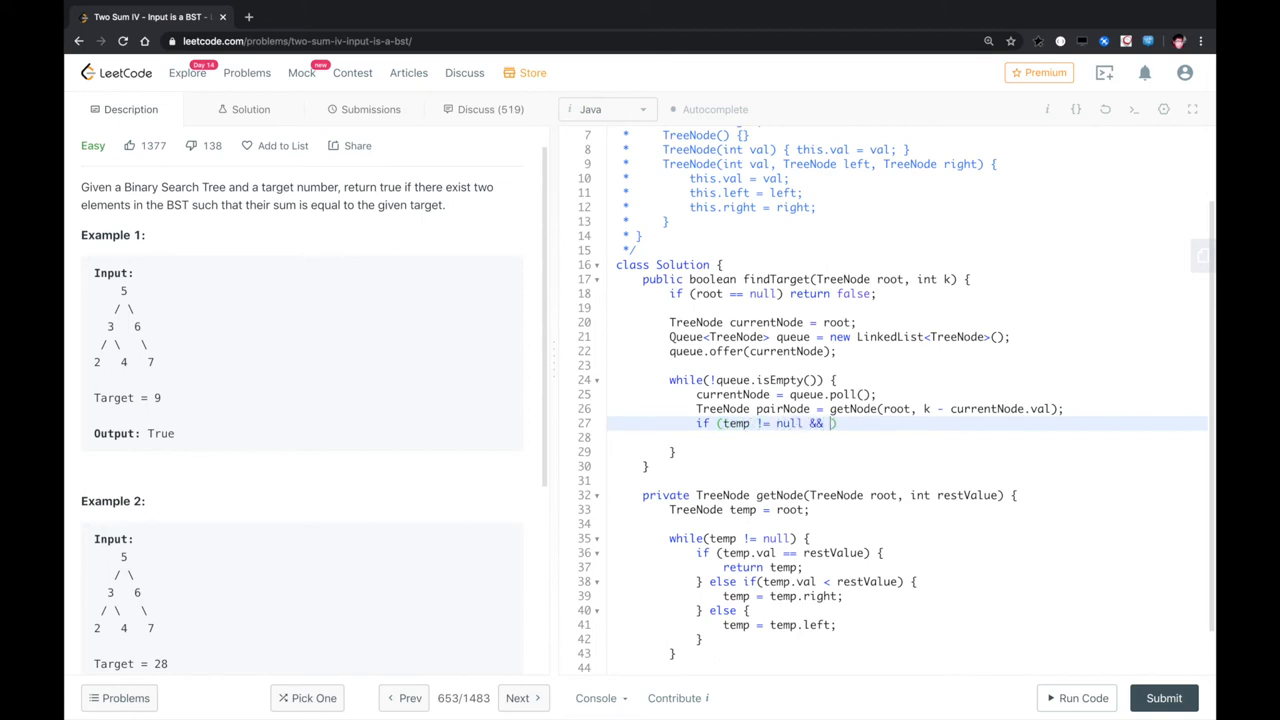
{"action": "type", "text": "temp"}
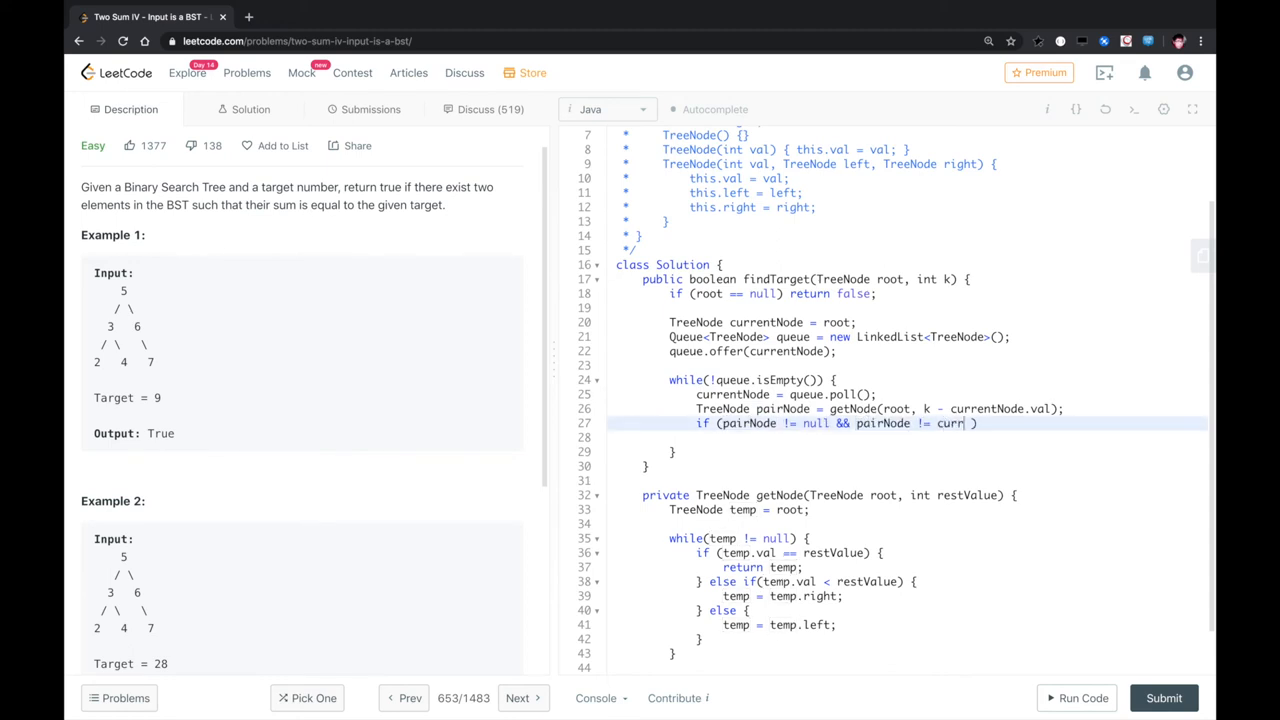
{"action": "type", "text": "entNode"}
{"action": "left_click", "coordinate": [908, 437]}
{"action": "type", "text": "return true;"}
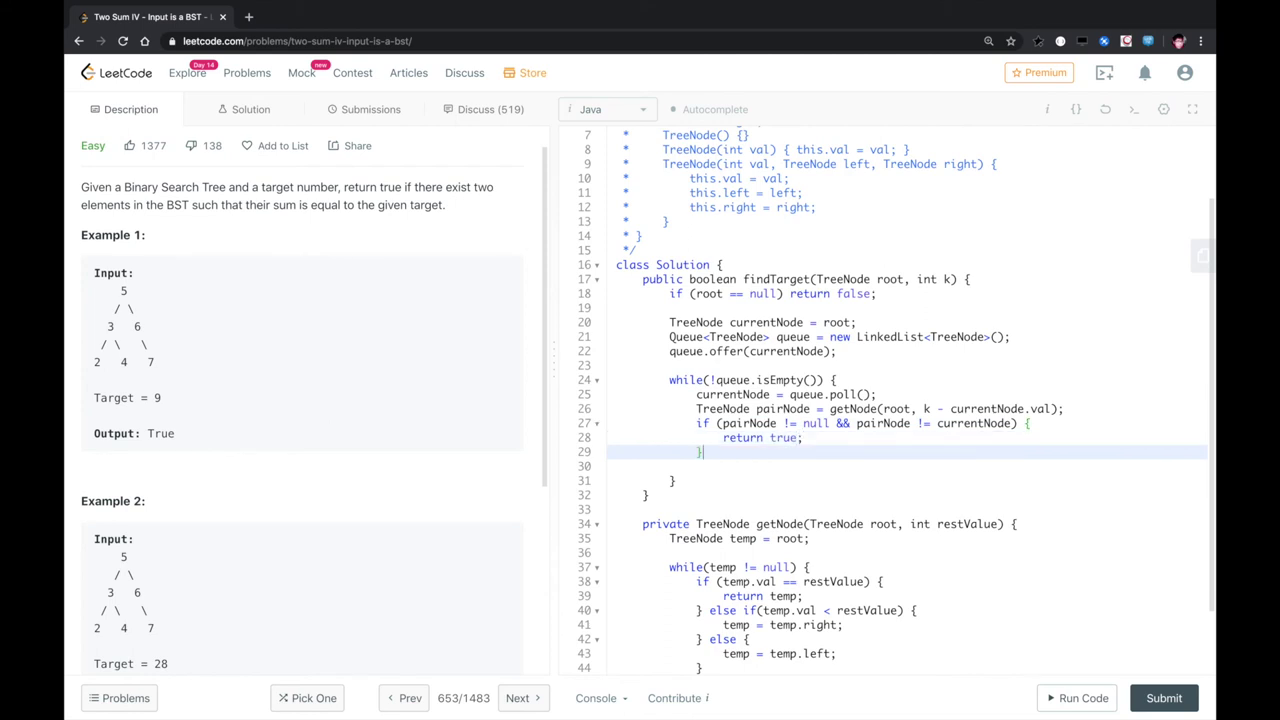
{"action": "type", "text": "if"}
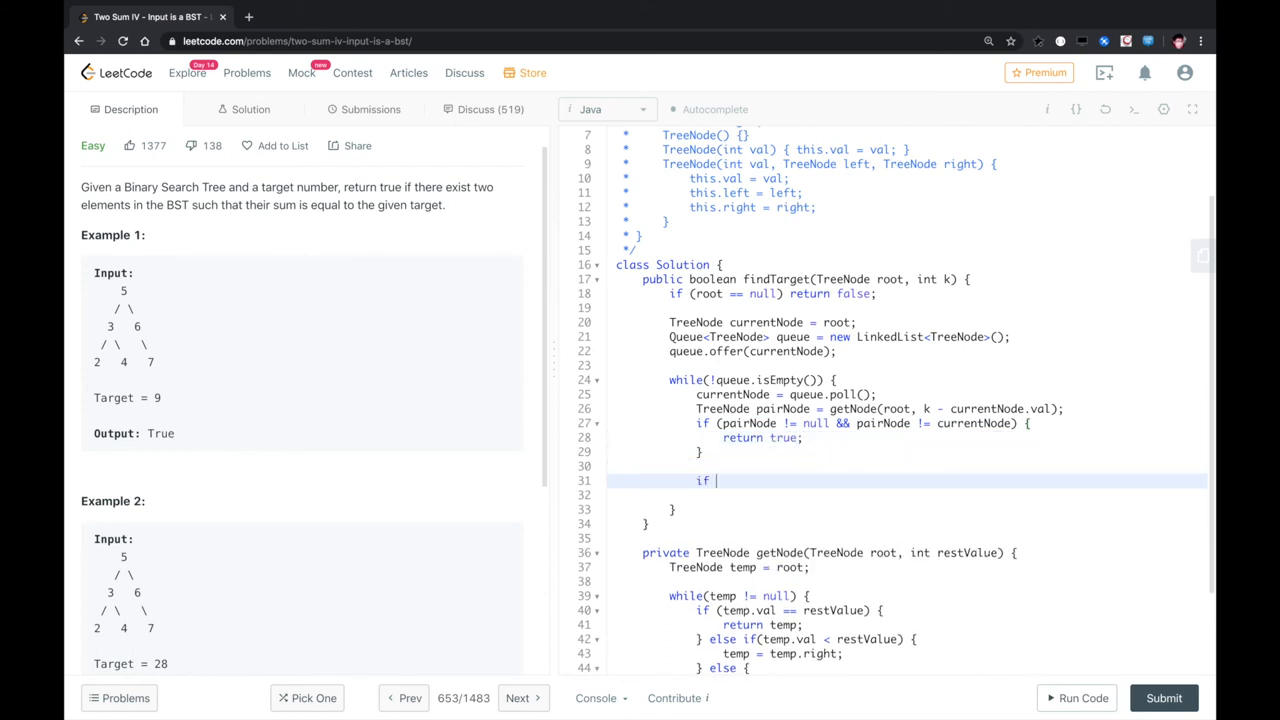
- Offer currentNode.left to the queue when it is not null
{"action": "type", "text": "()"}
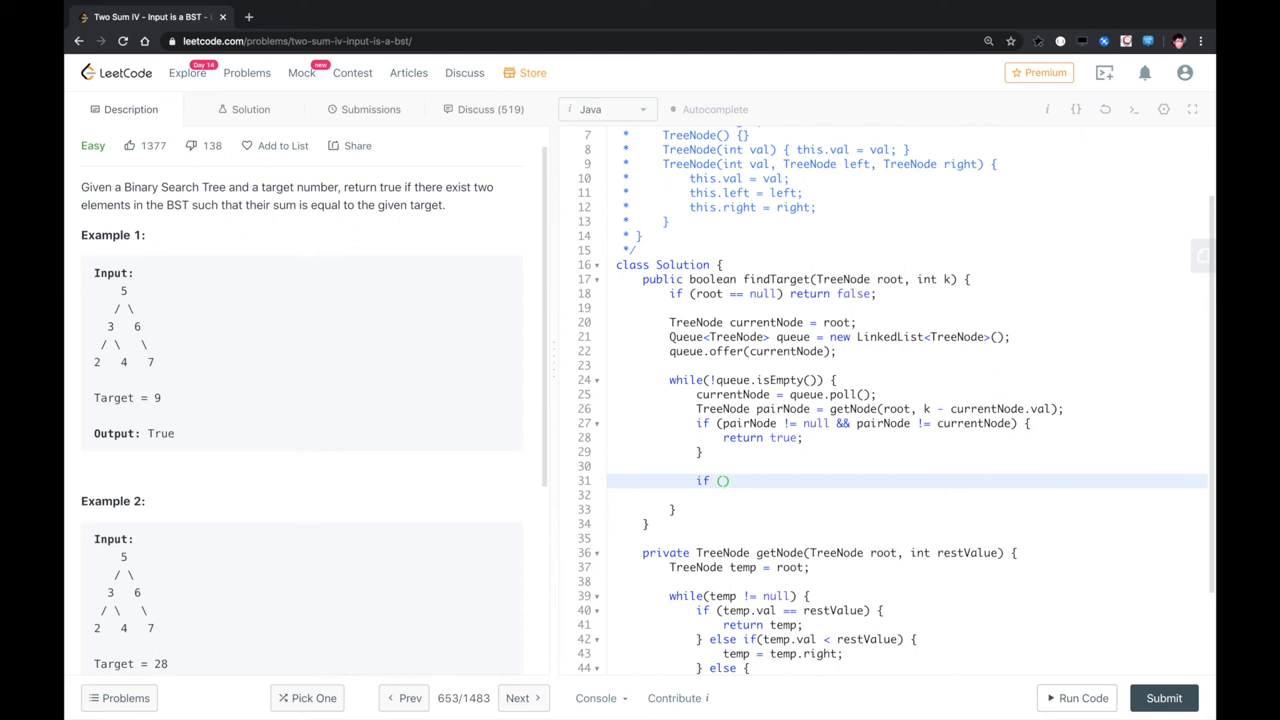
{"action": "type", "text": "cur"}
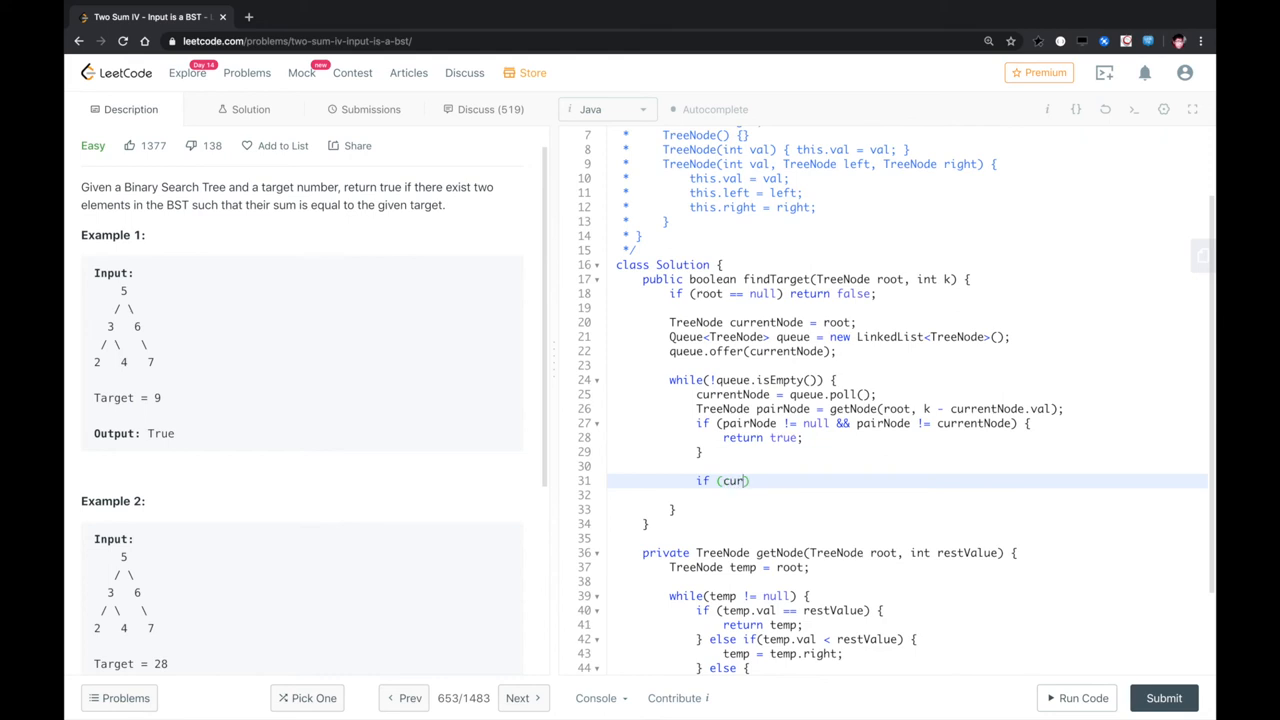
{"action": "type", "text": "rentNode.left"}
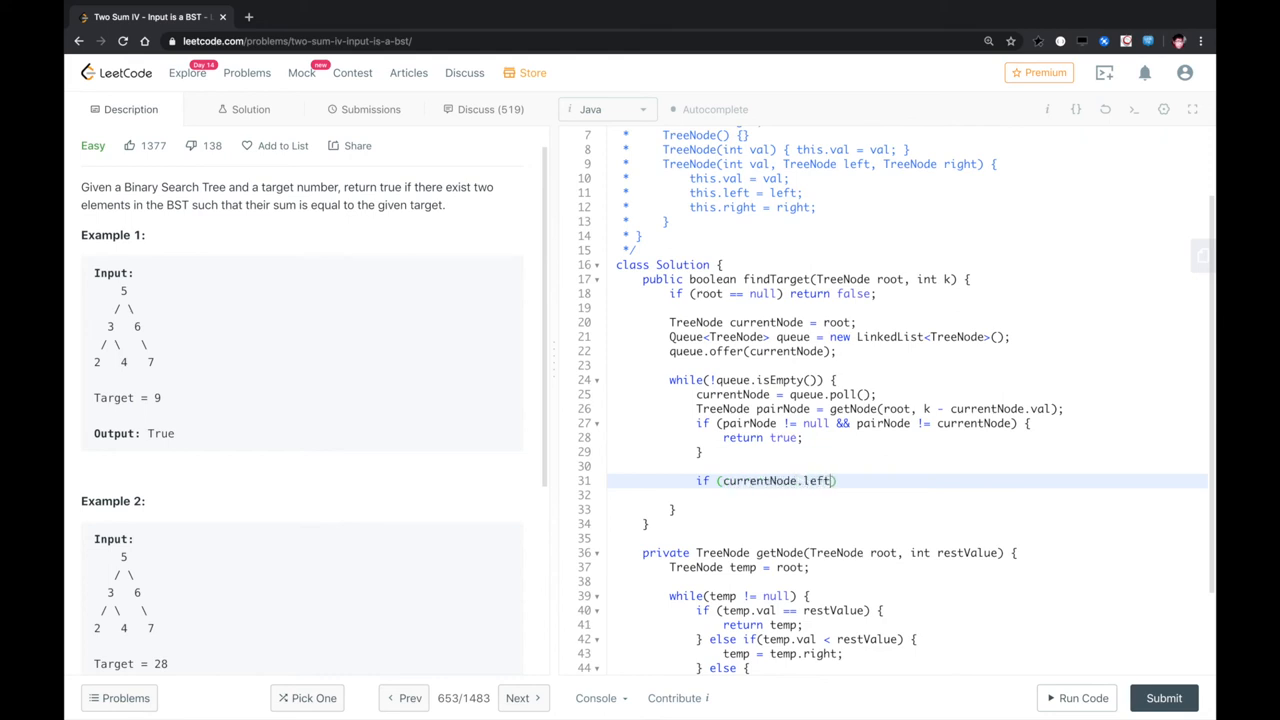
{"action": "type", "text": "!= null"}
{"action": "left_click", "coordinate": [907, 495]}
{"action": "type", "text": "queue"}
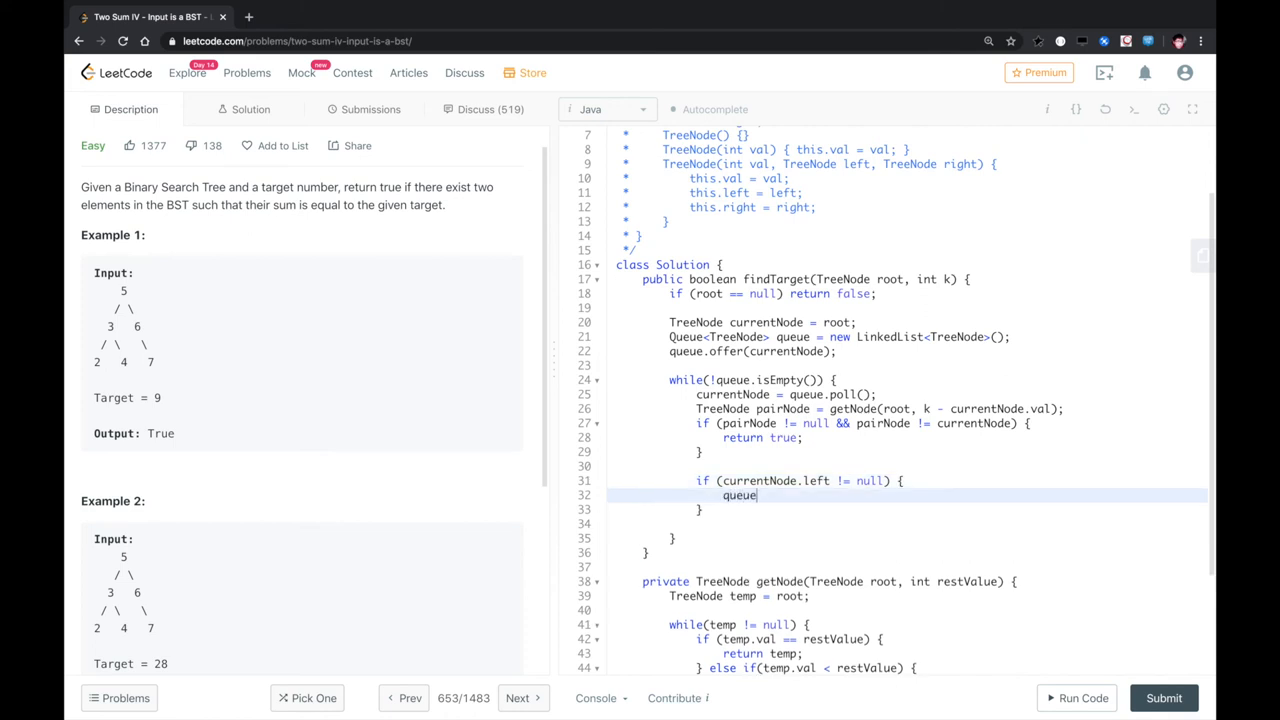
{"action": "type", "text": ".offer()"}
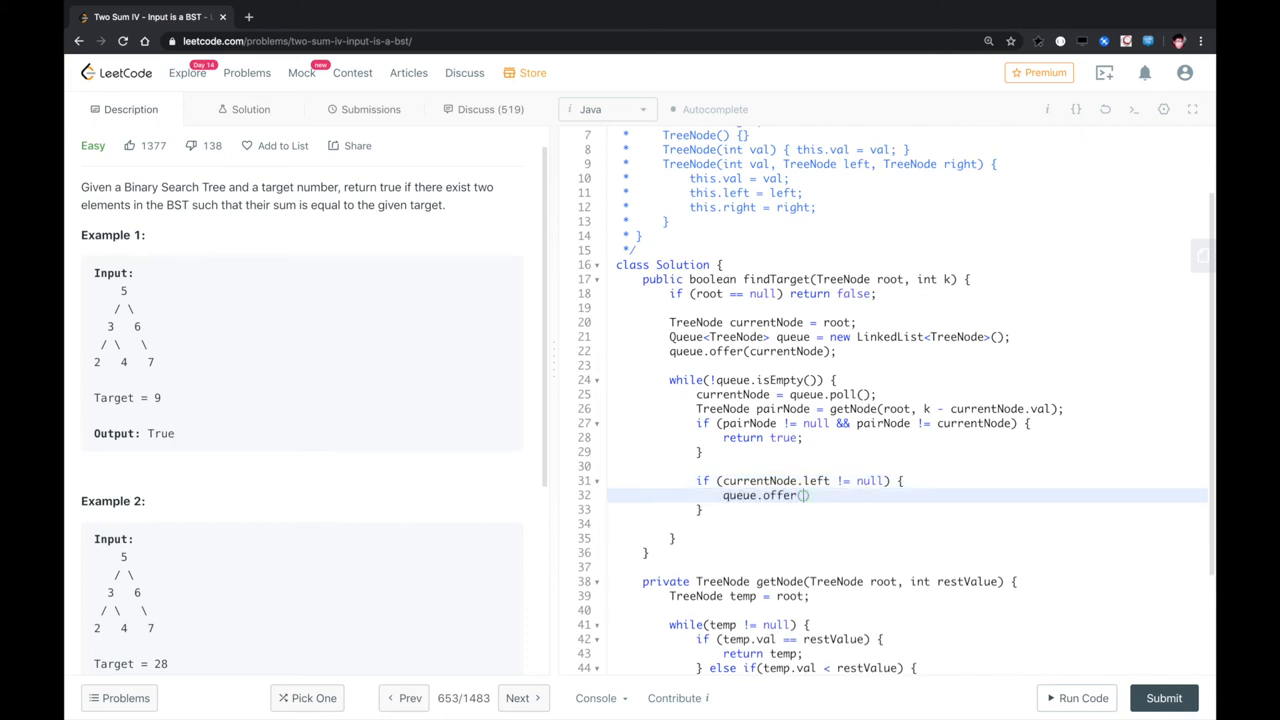
{"action": "type", "text": "currentNode.left"}
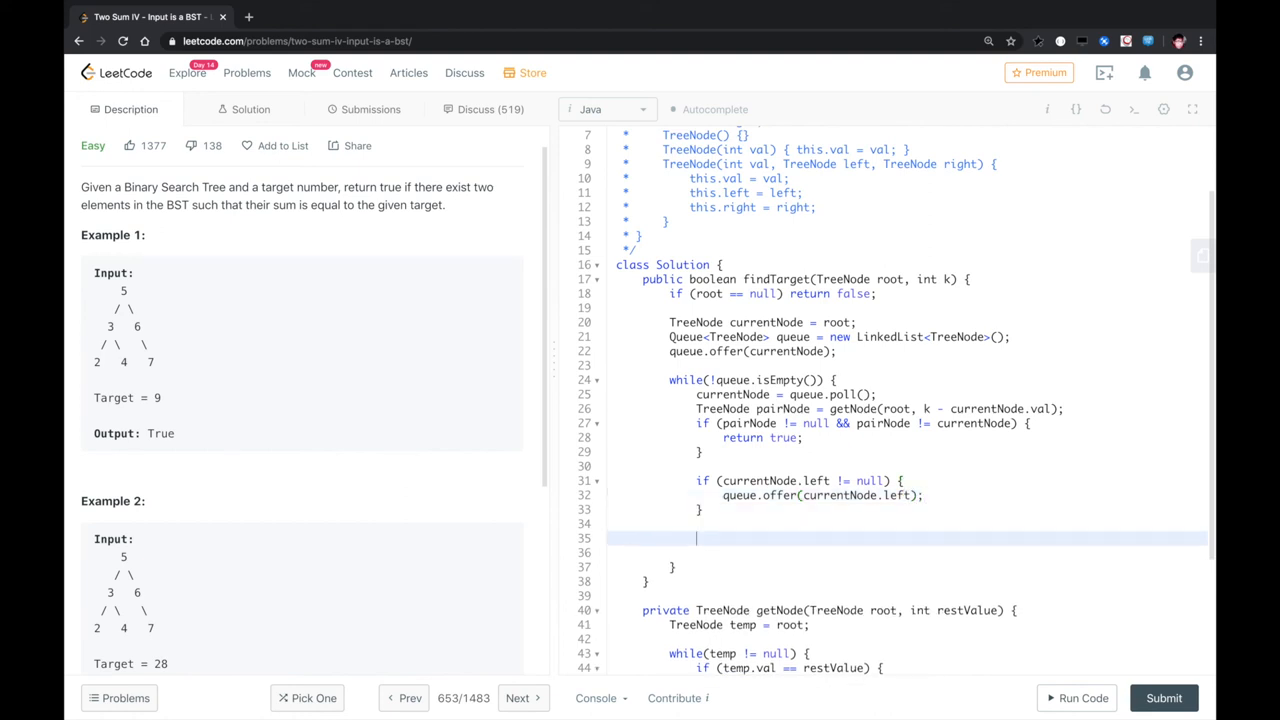
- Offer currentNode.right when non-null and start the final return after the loop
{"action": "type", "text": "if (currentNode.right !"}
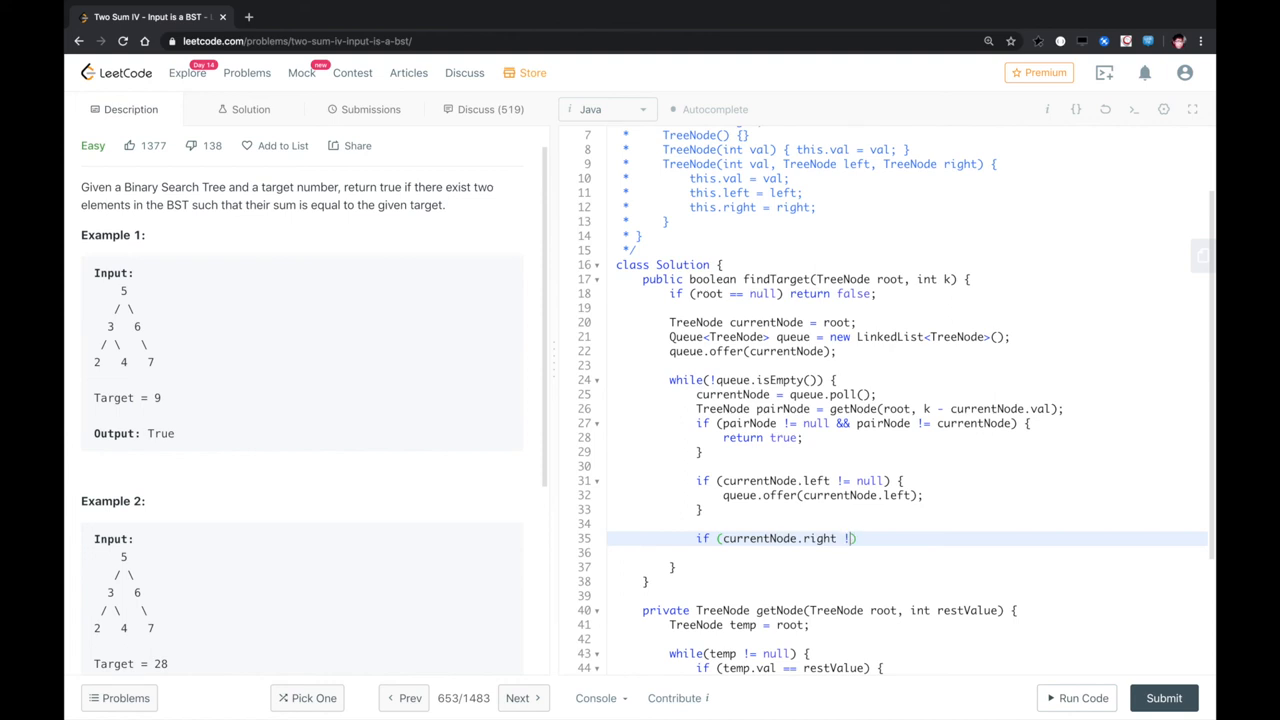
{"action": "type", "text": "!= null) {"}
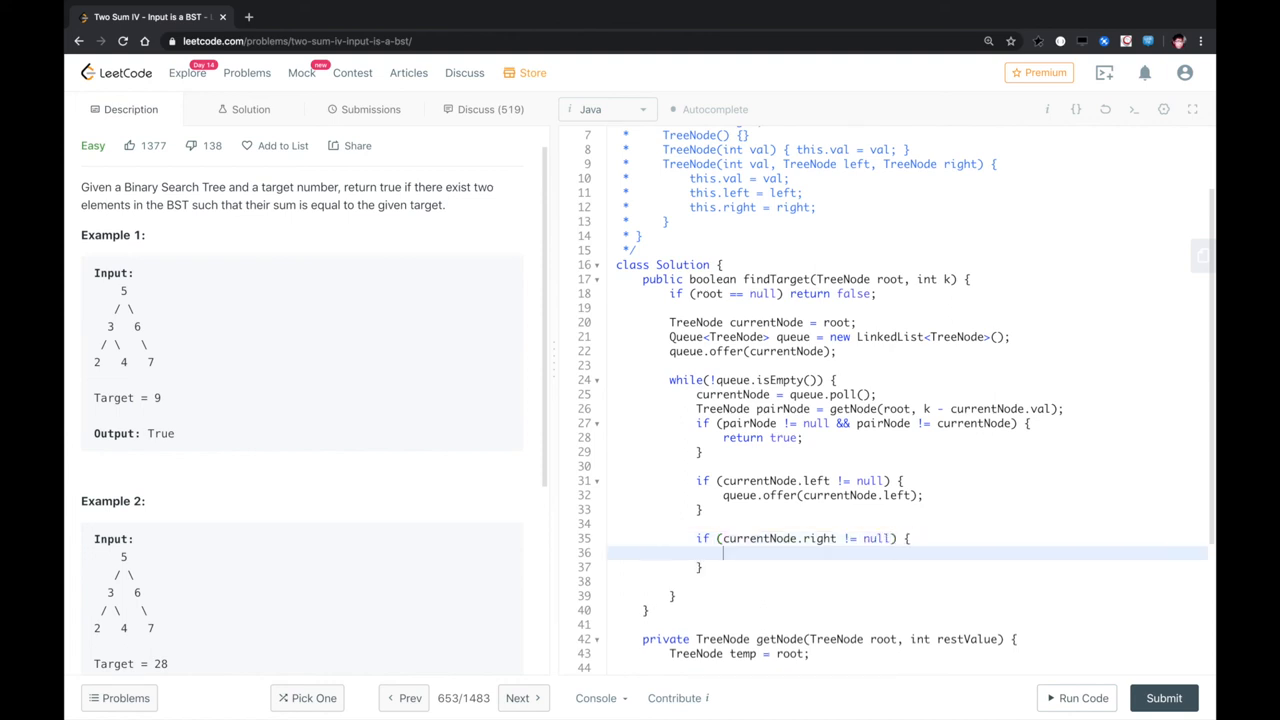
{"action": "type", "text": "queue.offer("}
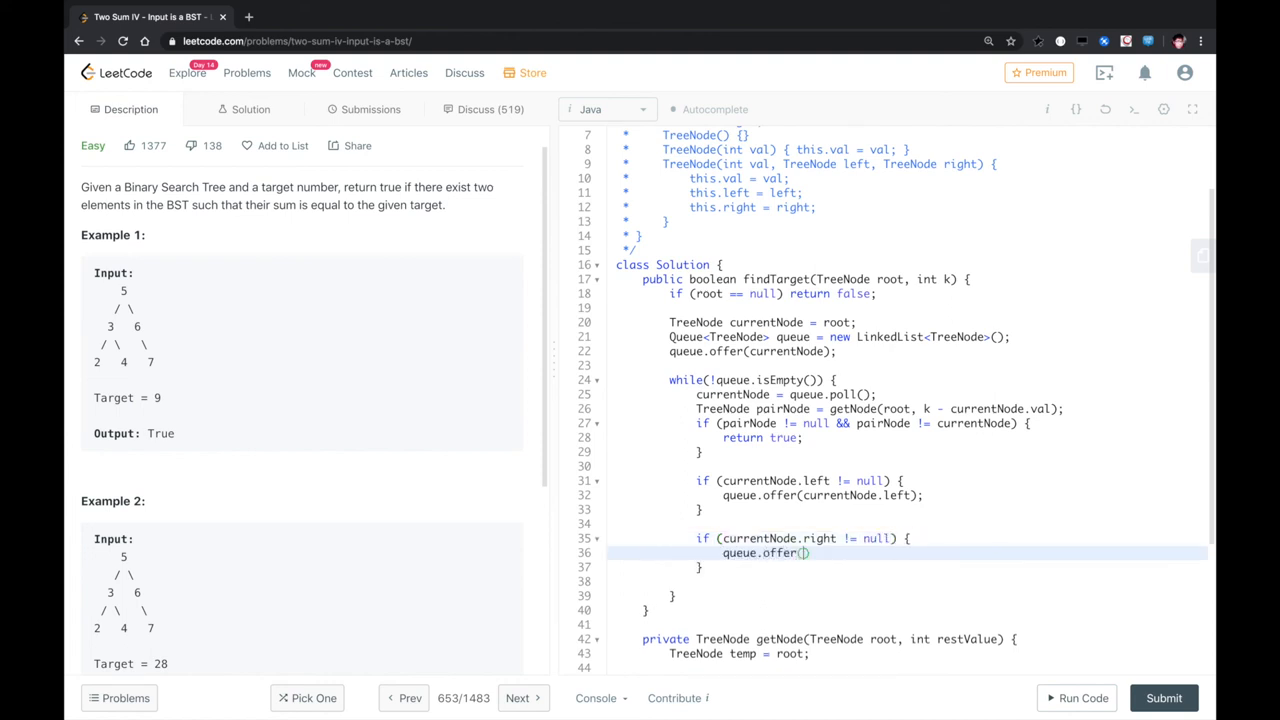
{"action": "type", "text": "currentNode.right"}
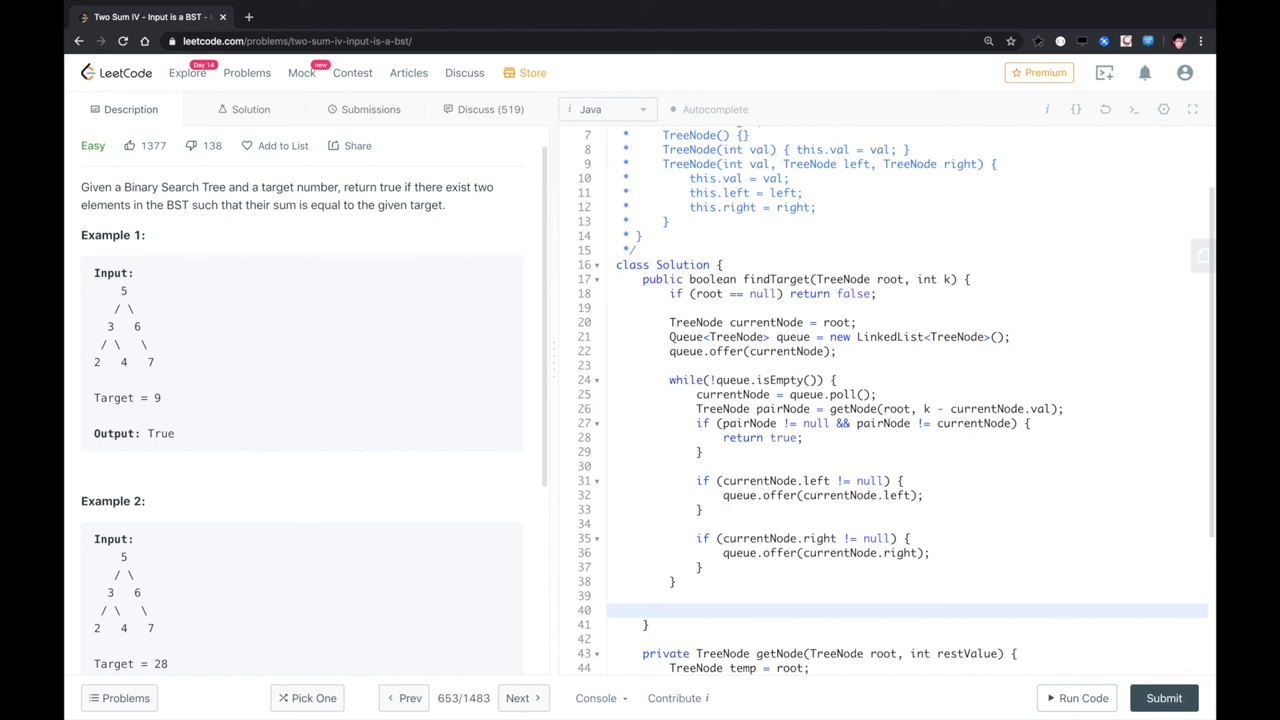
{"action": "type", "text": "return false;"}
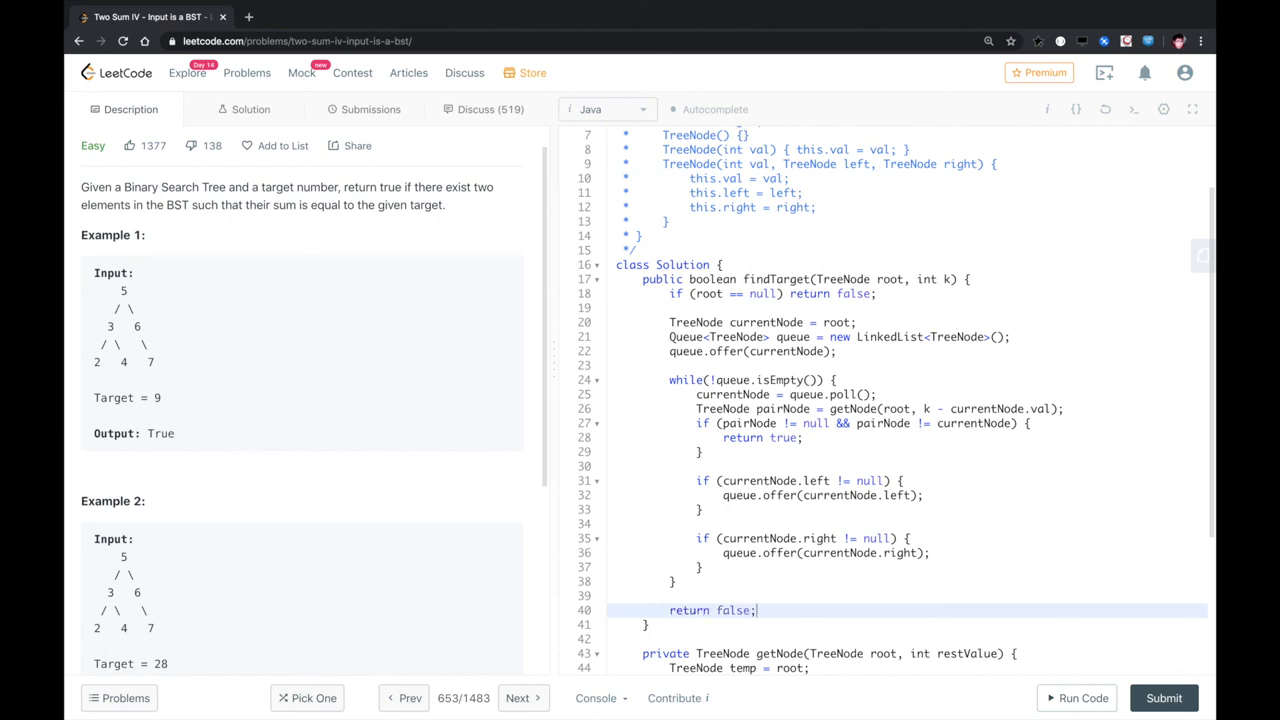
- Finish with return false; and submit the accepted solution (3 ms, 47.3 MB)
{"action": "scroll", "scroll_direction": "down", "scroll_amount": 3}
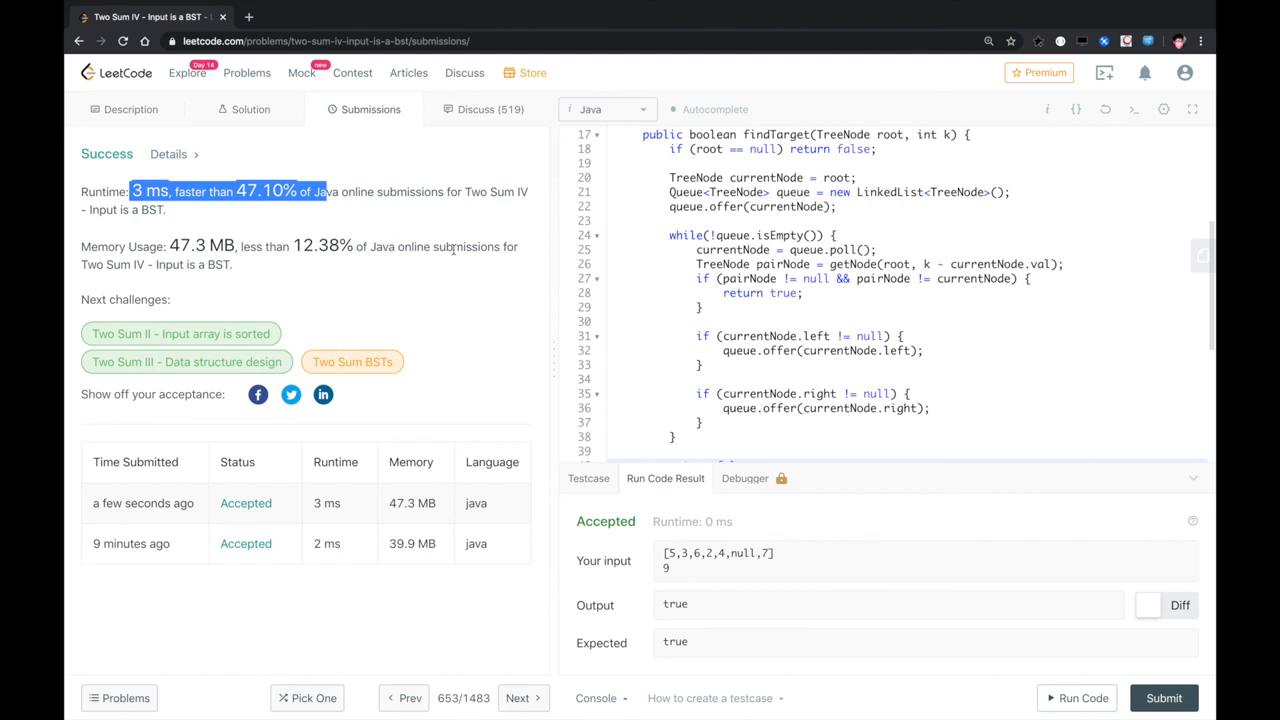
{"action": "scroll", "scroll_direction": "down", "scroll_amount": 3}
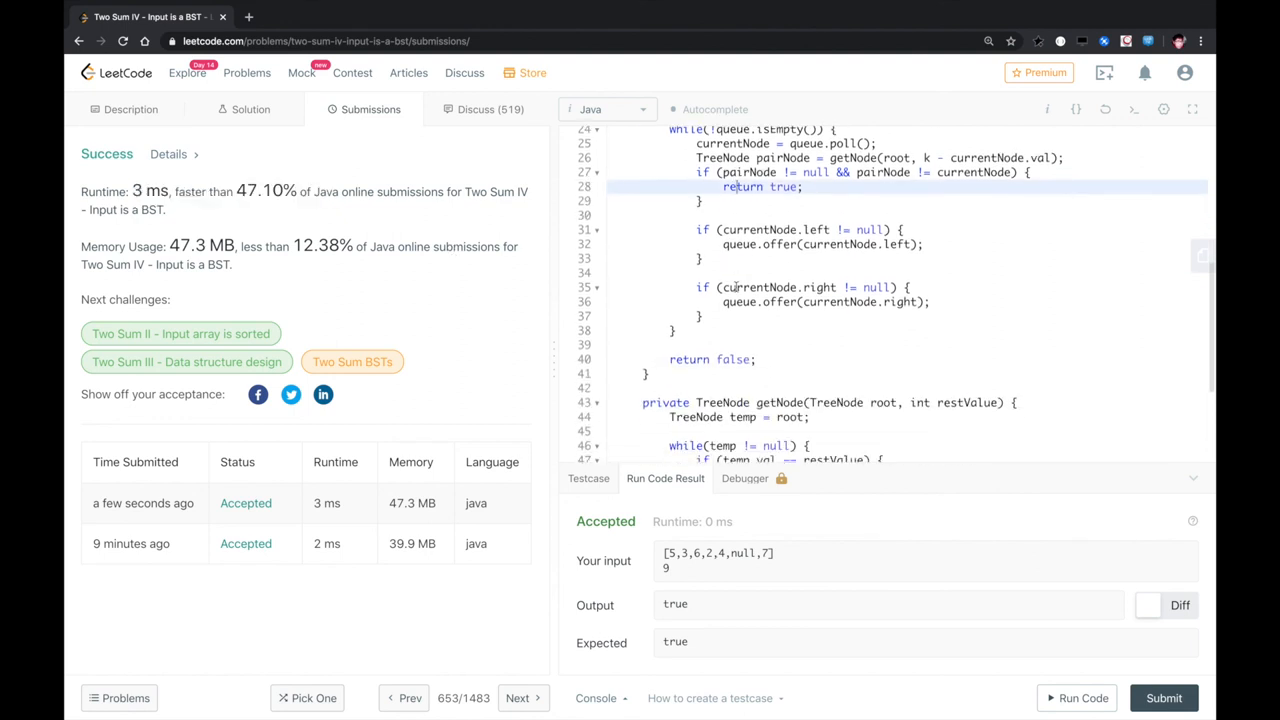
{"action": "scroll", "scroll_direction": "up", "scroll_amount": 3}
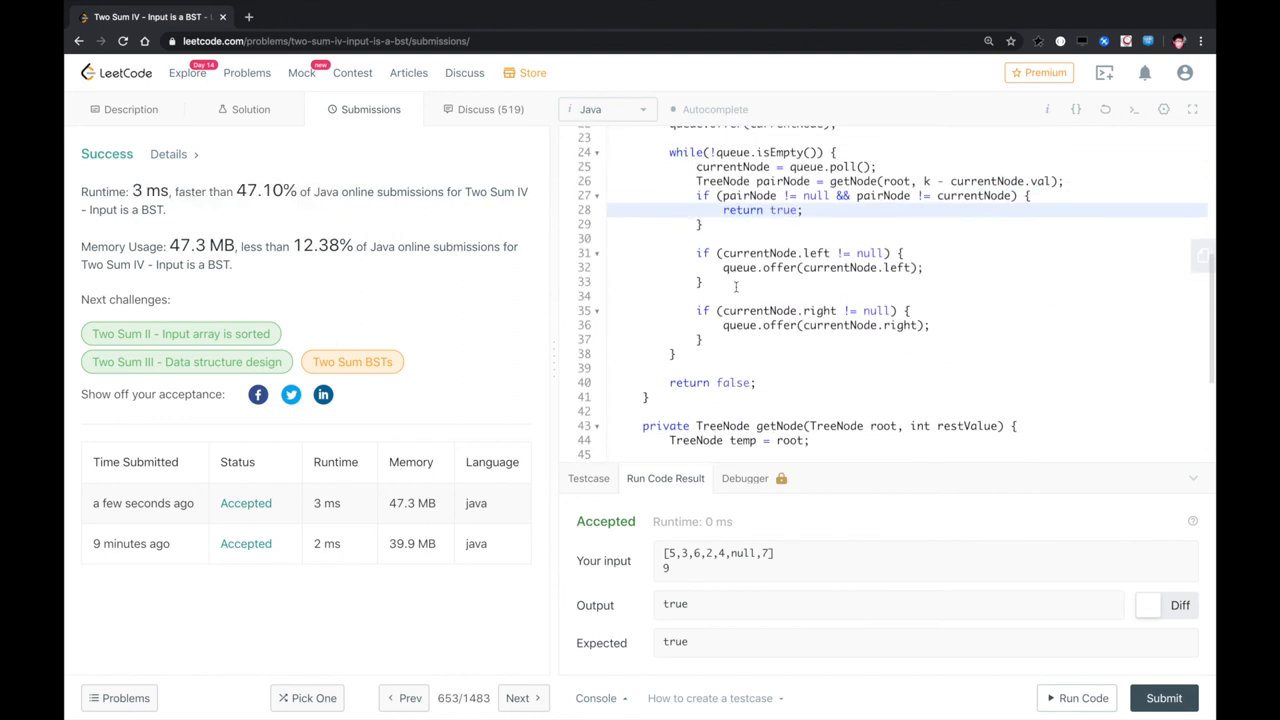
{"action": "mouse_move", "coordinate": [857, 5]}
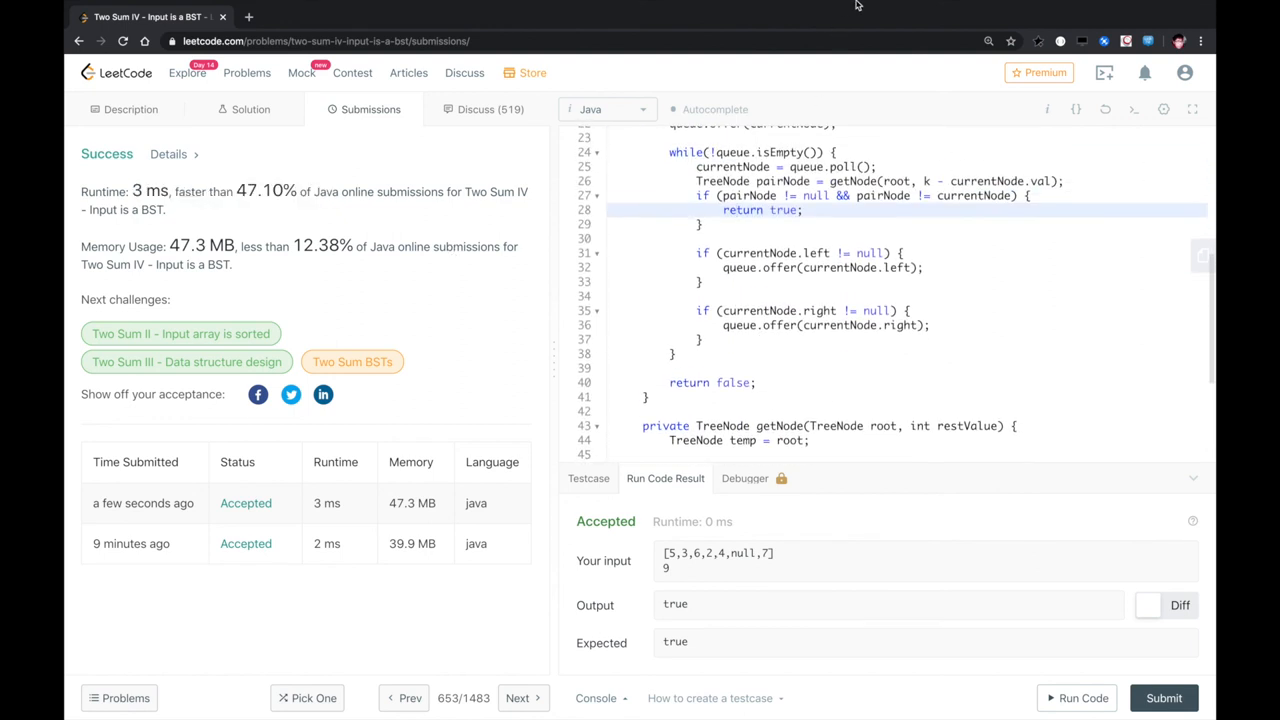